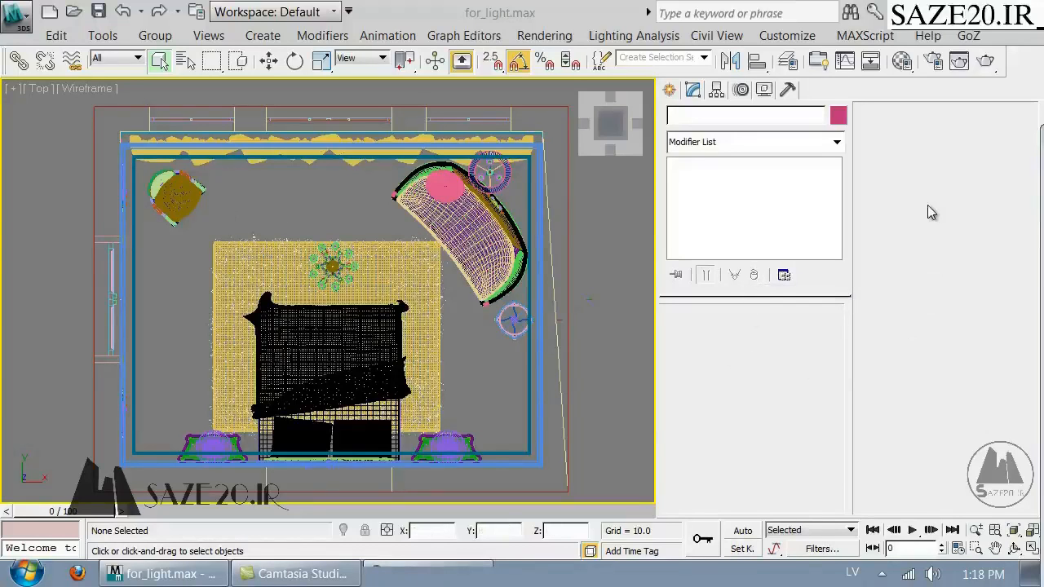
{"action": "mouse_move", "coordinate": [935, 64]}
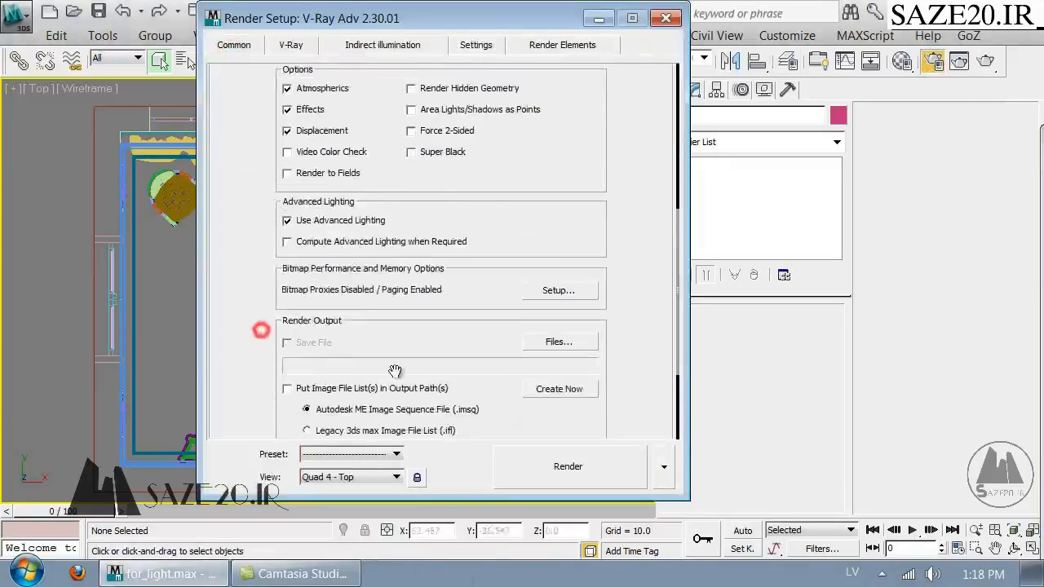
Step: Enable V-Ray's built-in Frame Buffer on the V-Ray tab and close the empty VFB window
{"action": "scroll", "scroll_direction": "down", "scroll_amount": 3}
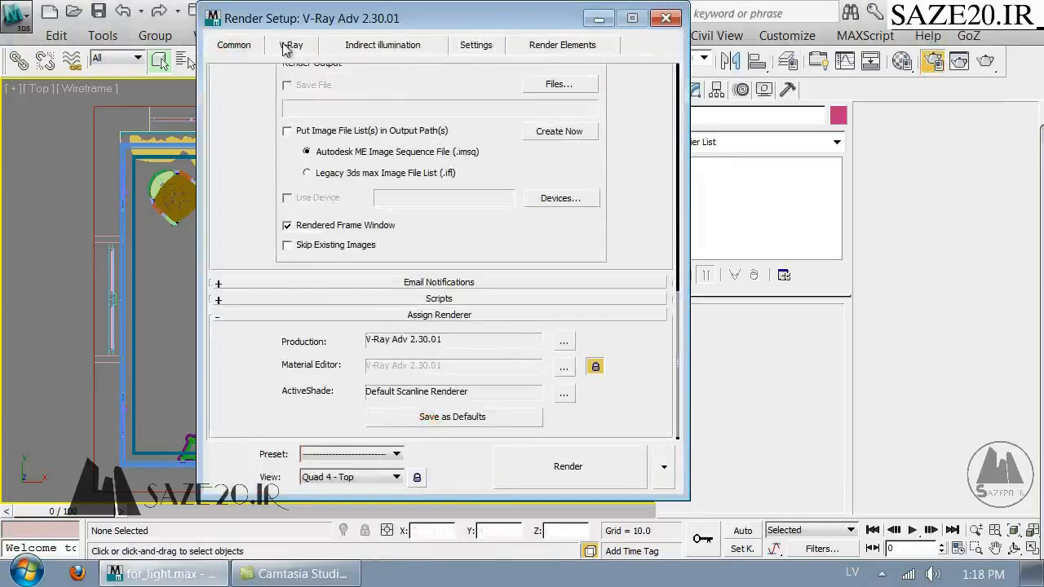
{"action": "left_click", "coordinate": [291, 45]}
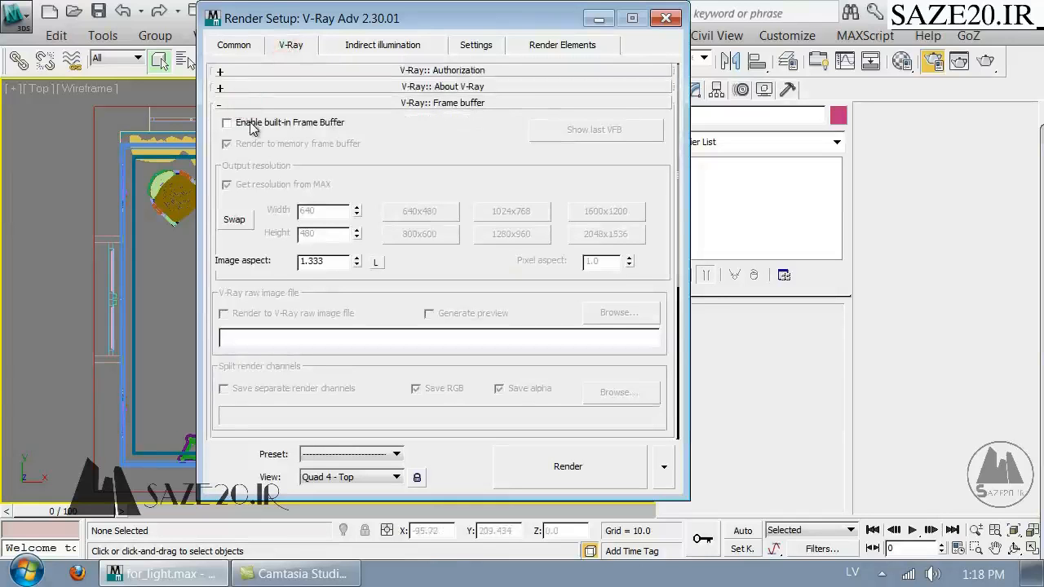
{"action": "left_click", "coordinate": [227, 122]}
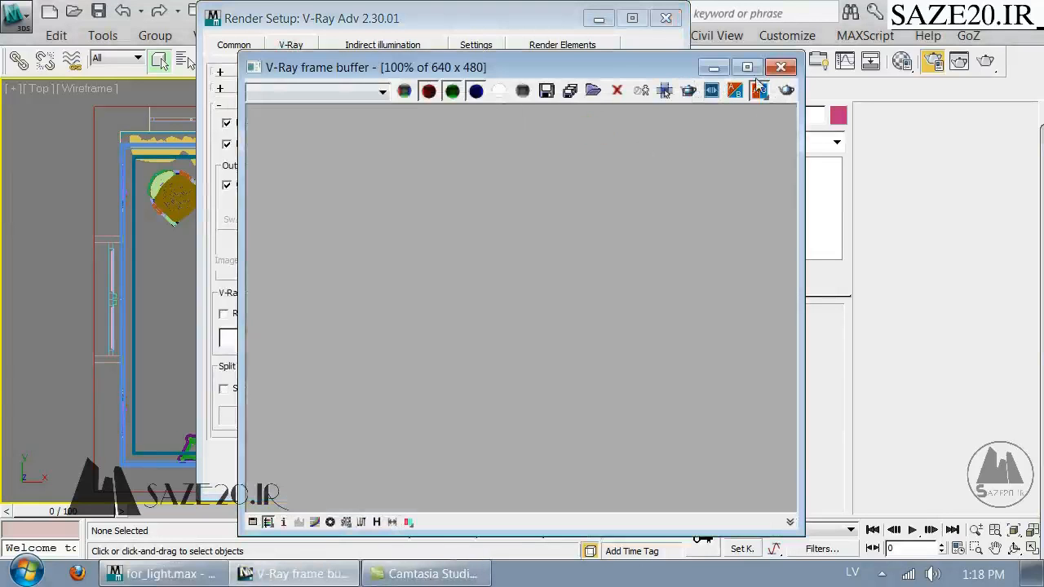
{"action": "left_click", "coordinate": [780, 67]}
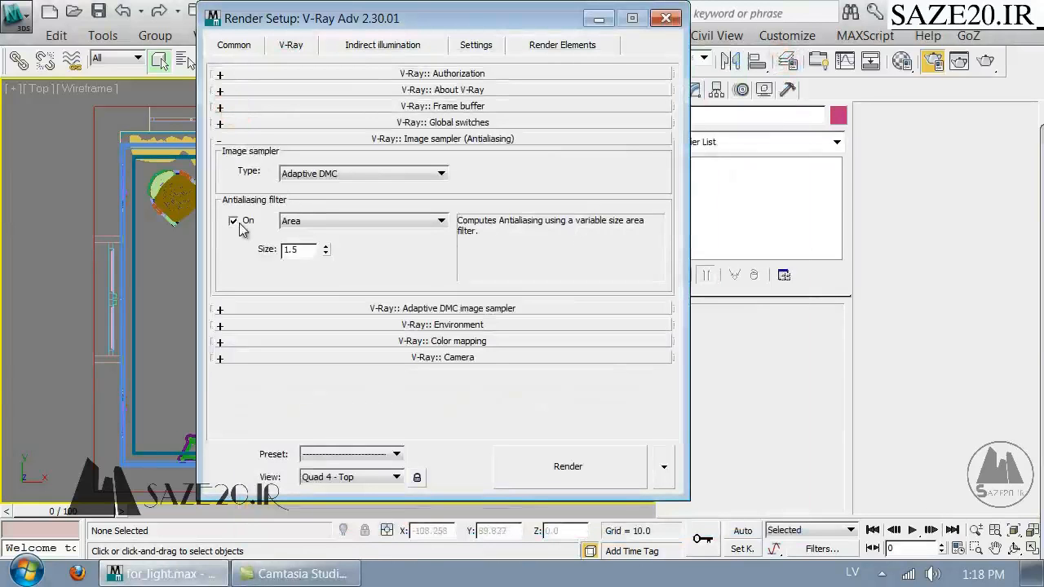
Step: Turn on the antialiasing filter and set max subdivs. Use Exponential colour mapping with sub-pixel mapping and gamma 2.2
{"action": "left_click", "coordinate": [234, 220]}
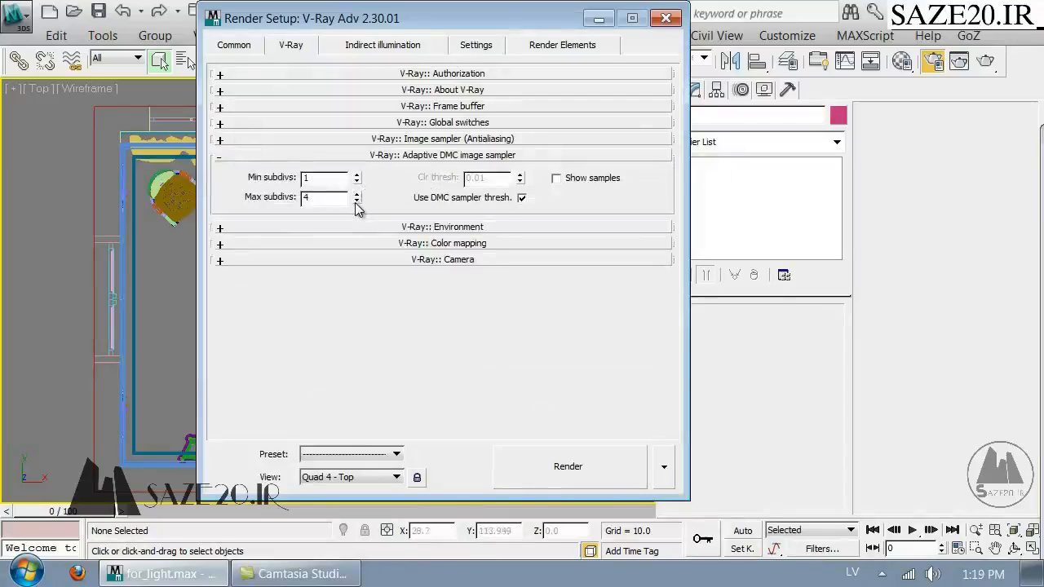
{"action": "left_click", "coordinate": [356, 201]}
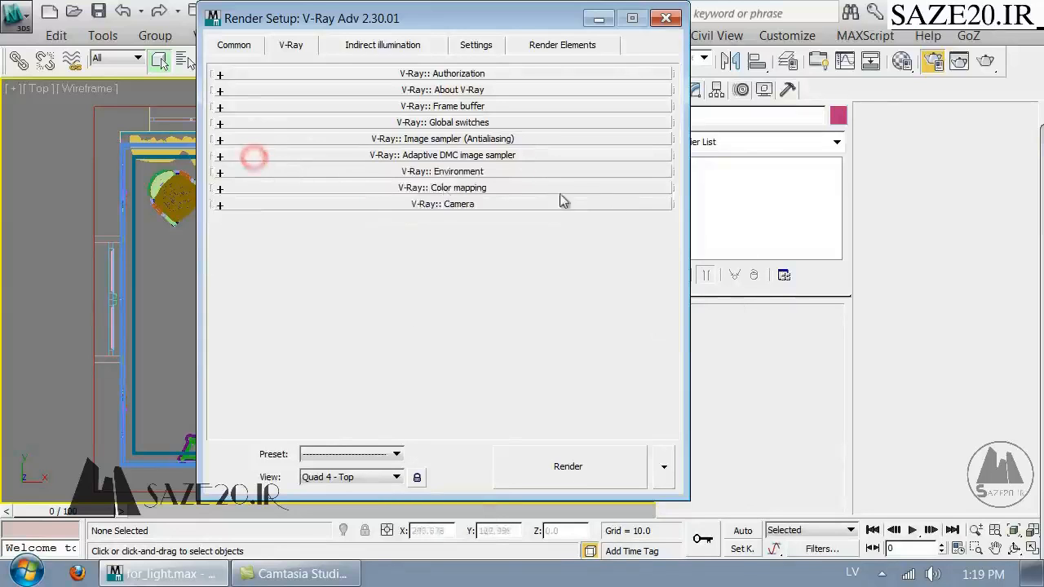
{"action": "left_click", "coordinate": [442, 188]}
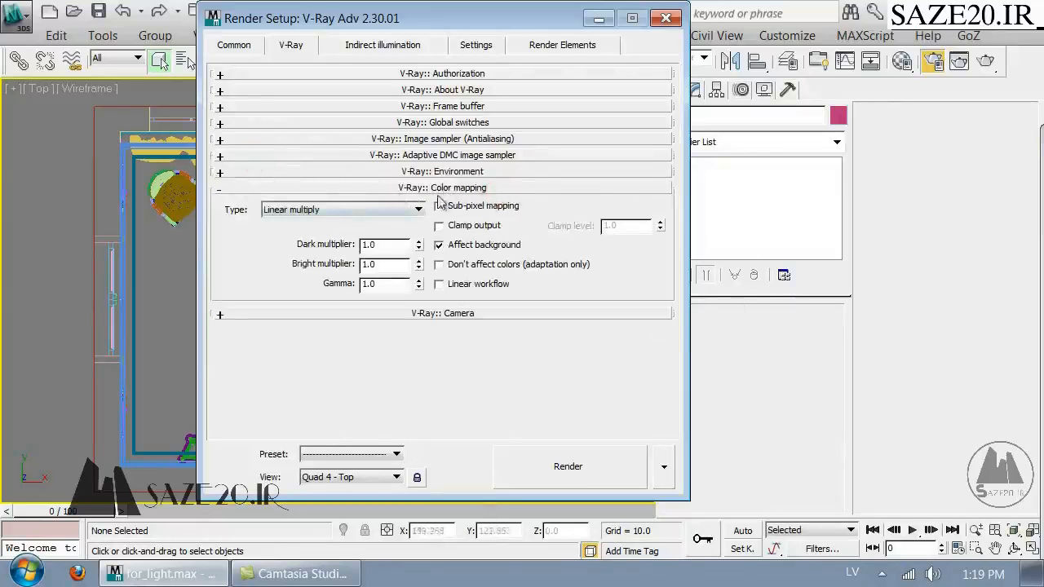
{"action": "left_click", "coordinate": [417, 210]}
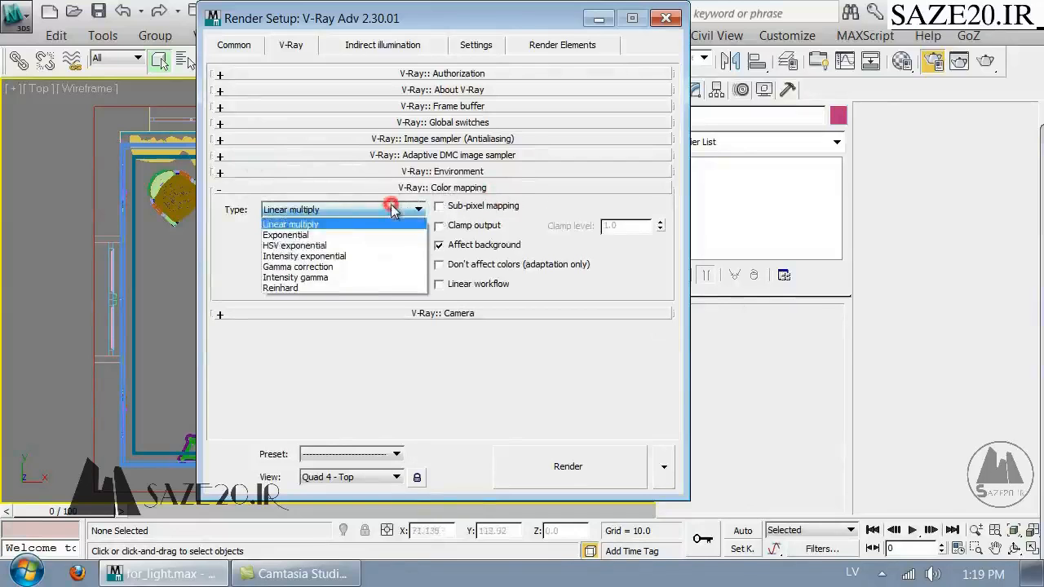
{"action": "left_click", "coordinate": [286, 235]}
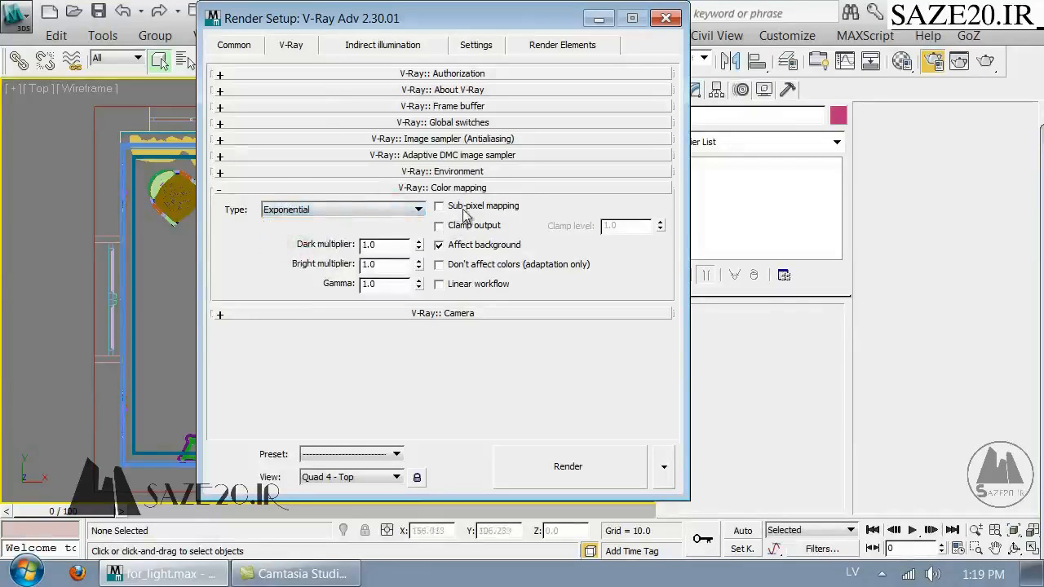
{"action": "left_click", "coordinate": [439, 206]}
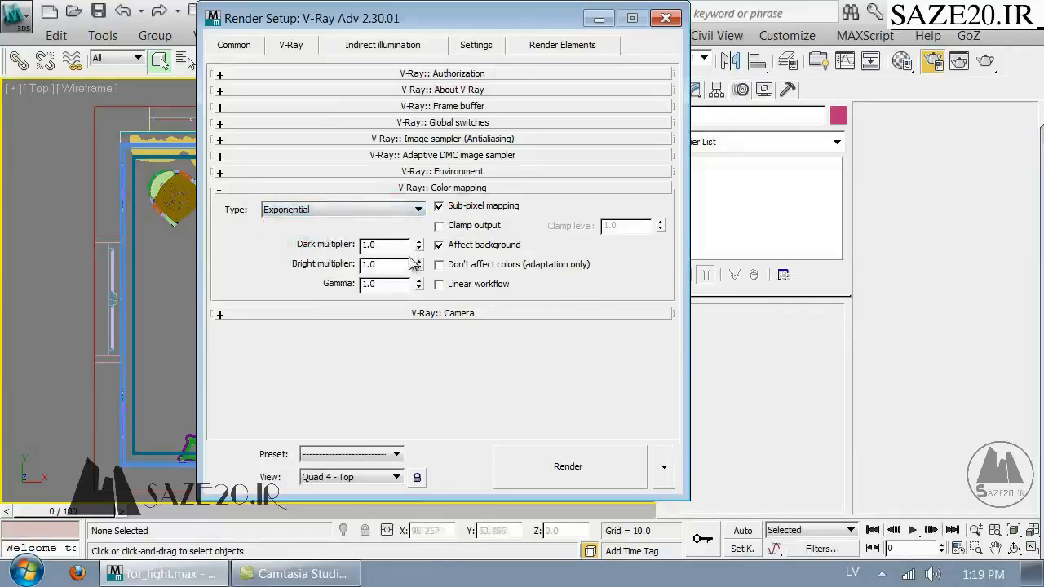
{"action": "triple_click", "coordinate": [384, 283]}
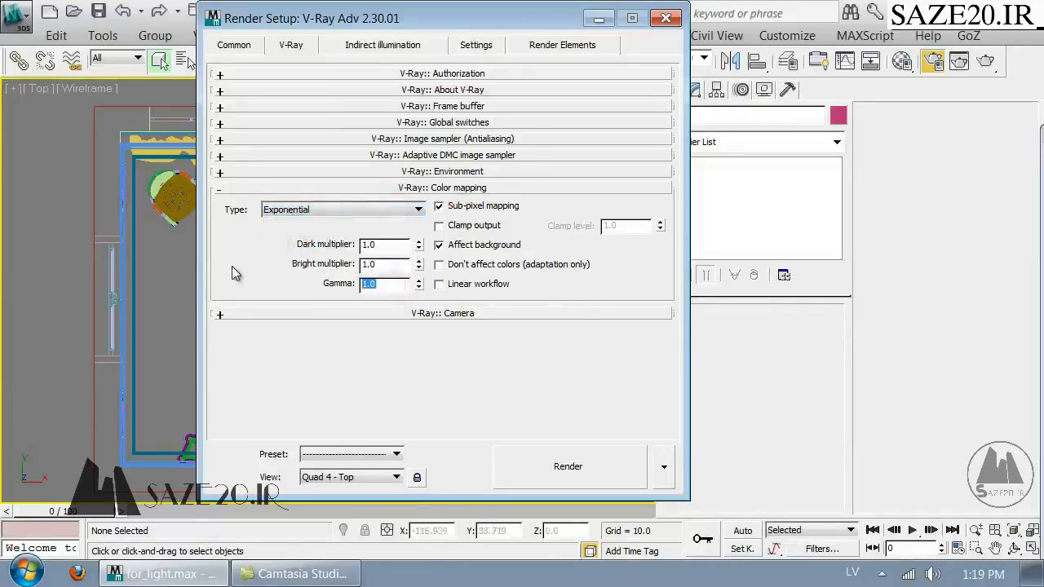
{"action": "type", "text": "2.2"}
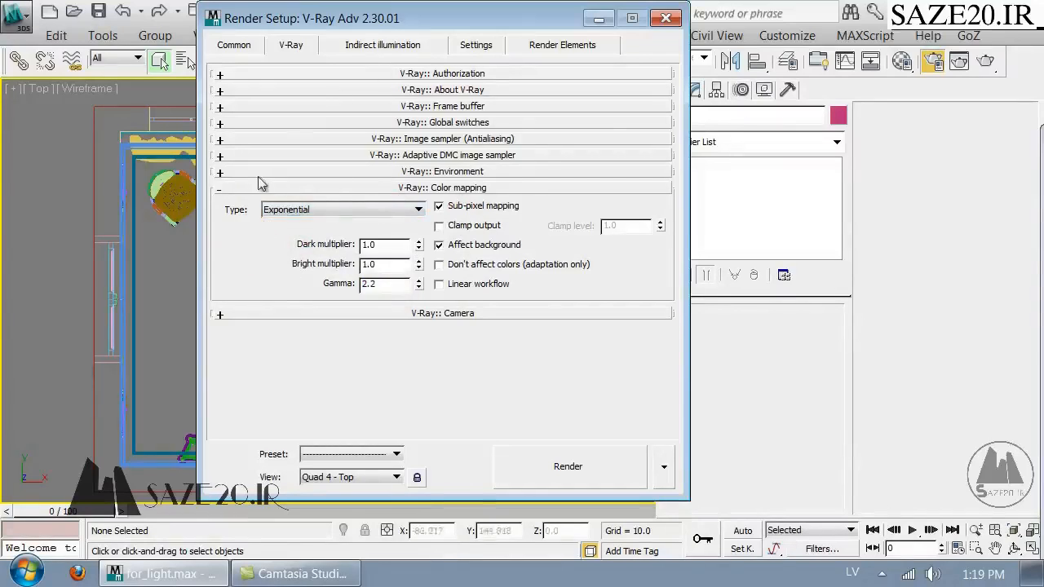
Step: Turn global illumination on and apply the Very low irradiance map preset
{"action": "left_click", "coordinate": [382, 44]}
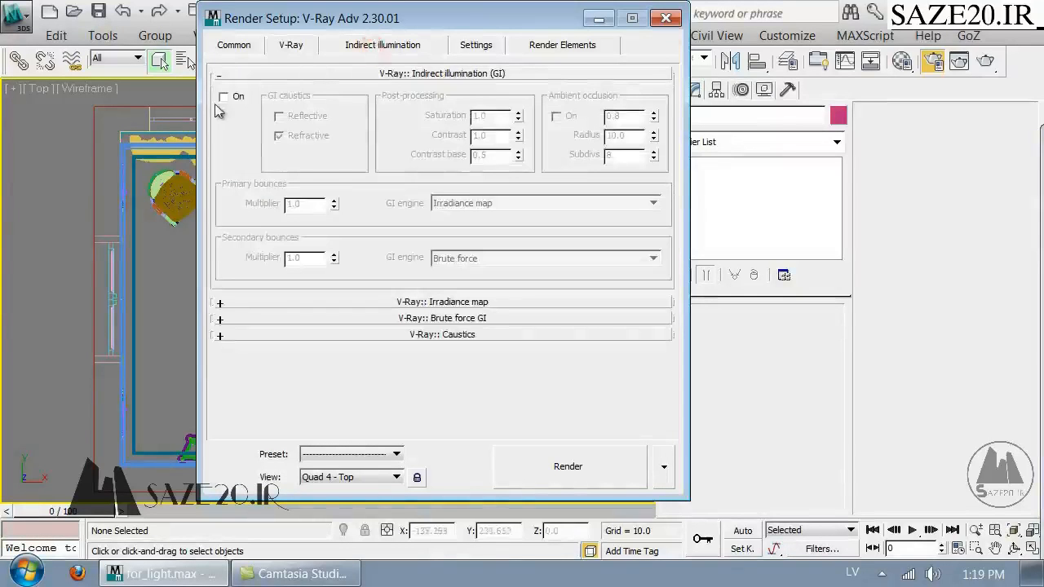
{"action": "left_click", "coordinate": [225, 96]}
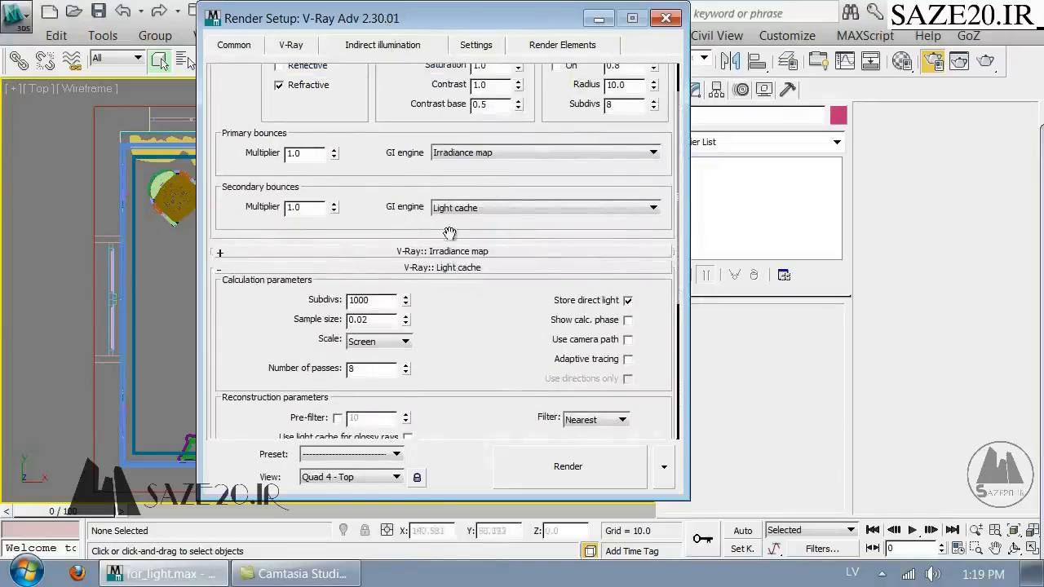
{"action": "left_click", "coordinate": [442, 250]}
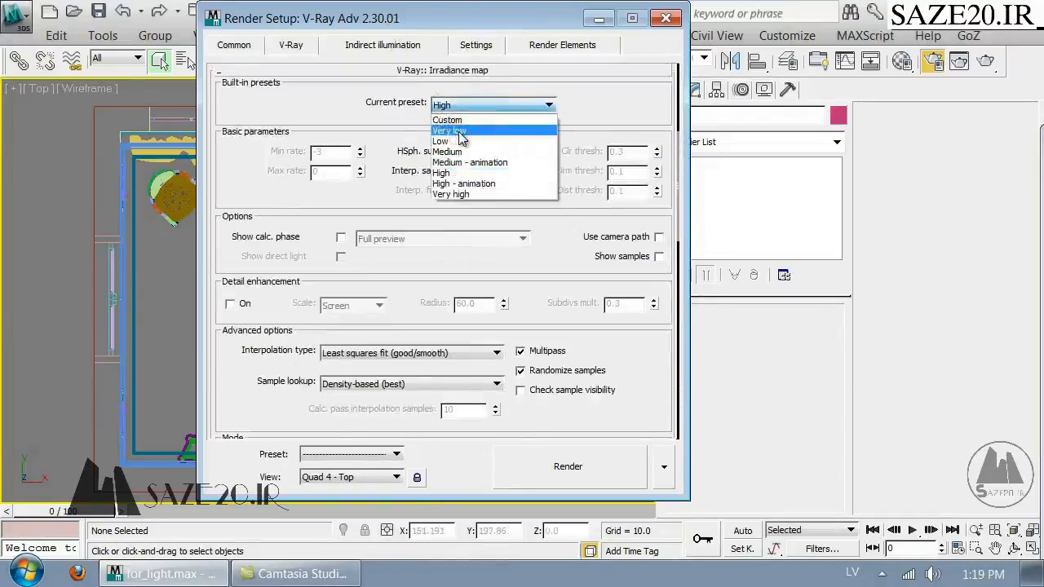
{"action": "left_click", "coordinate": [450, 130]}
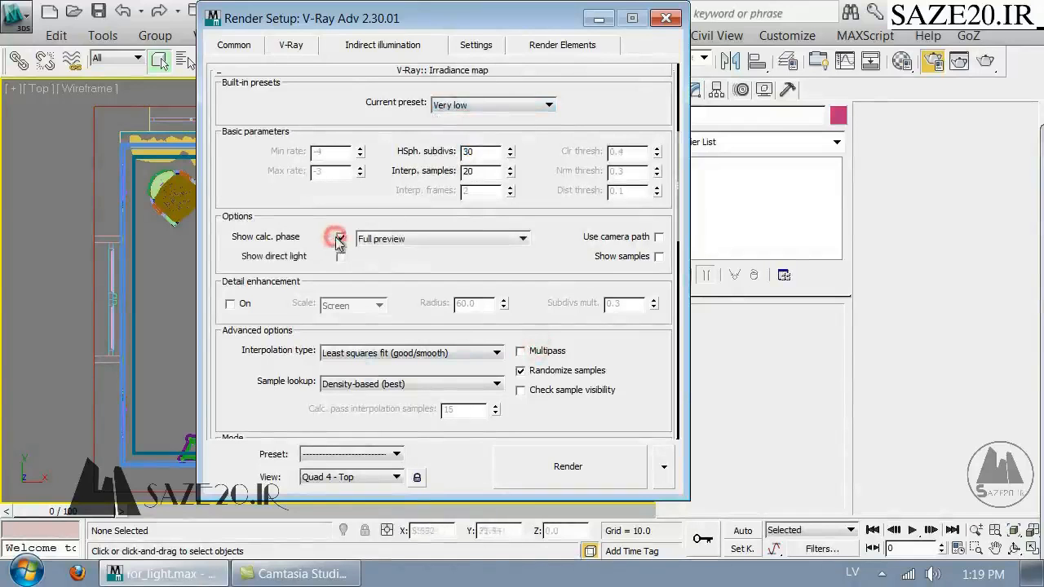
Step: Show the irradiance calculation phase and lower light cache settings, entering 300, 40 and 400
{"action": "left_click", "coordinate": [220, 72]}
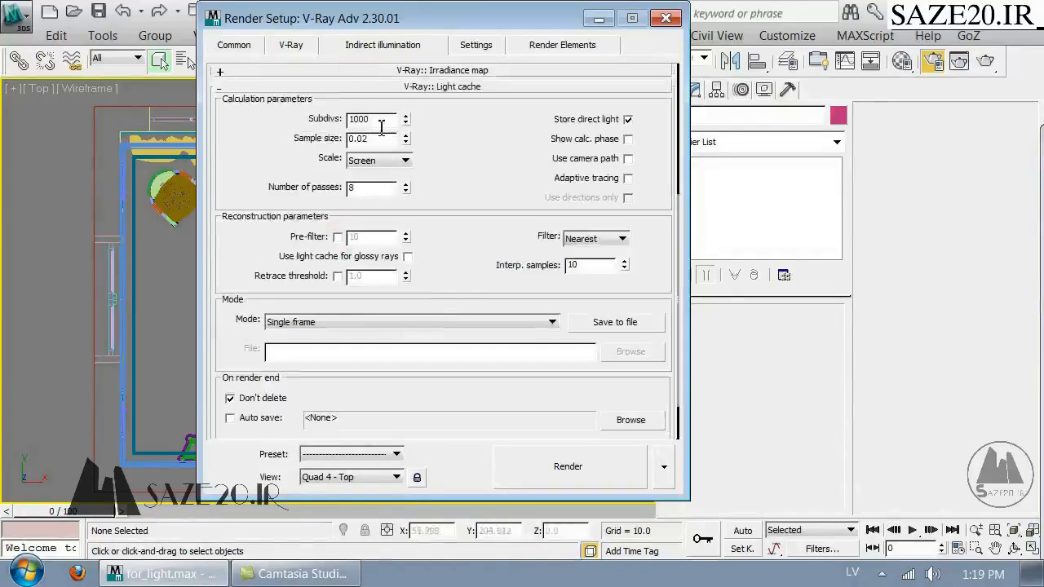
{"action": "type", "text": "300"}
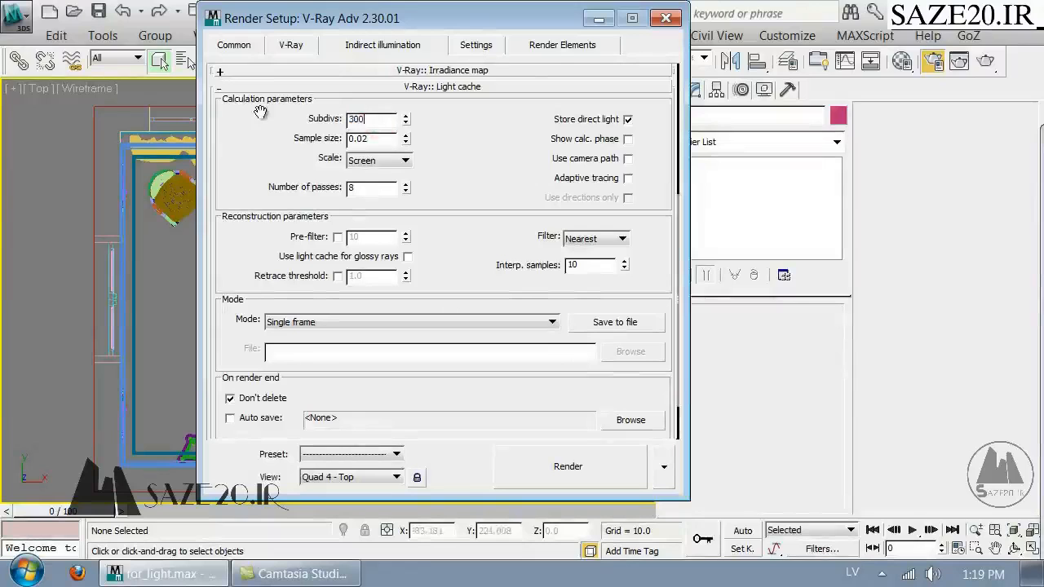
{"action": "type", "text": "40"}
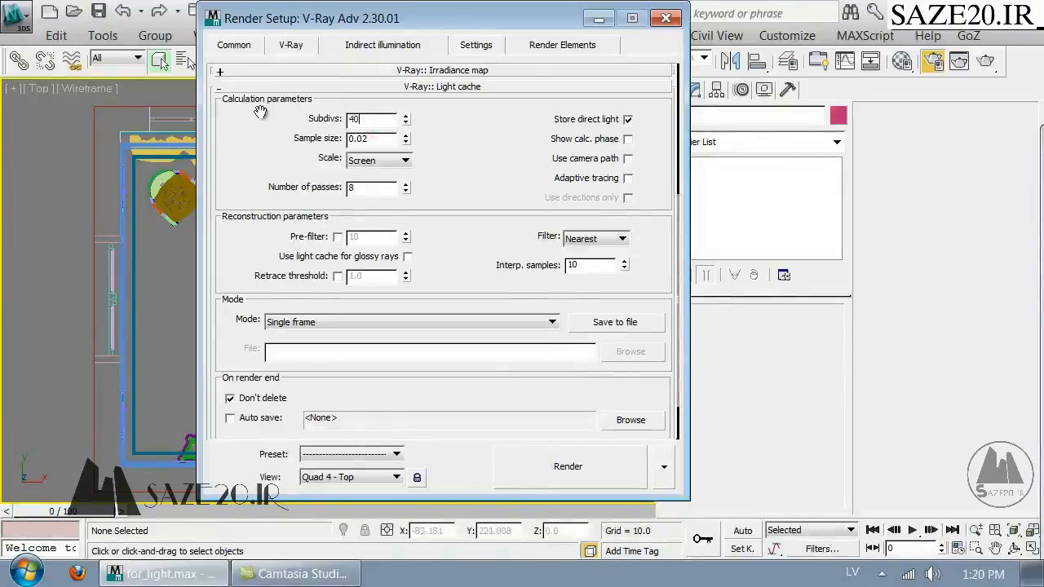
{"action": "type", "text": "400"}
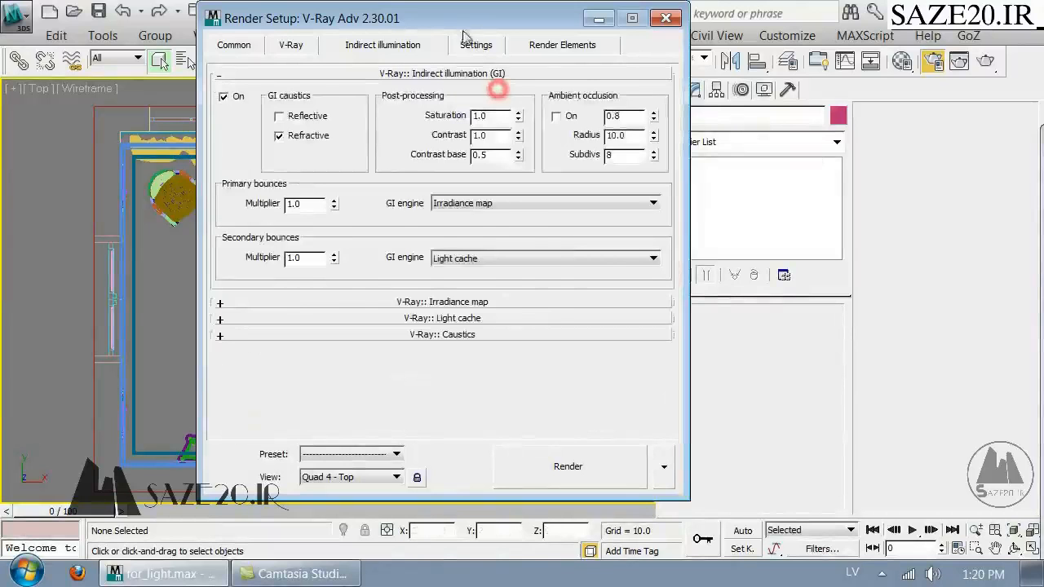
Step: Set DMC sampler noise threshold to 0.015, region size 16, and collapse the System rollout
{"action": "left_click", "coordinate": [477, 45]}
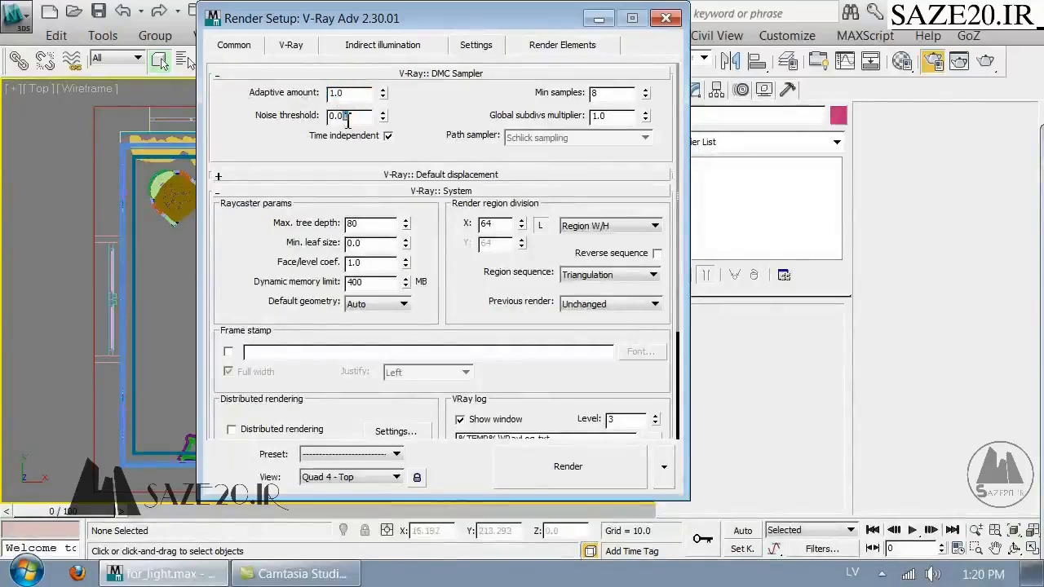
{"action": "type", "text": "0.015"}
{"action": "left_click", "coordinate": [497, 224]}
{"action": "type", "text": "16"}
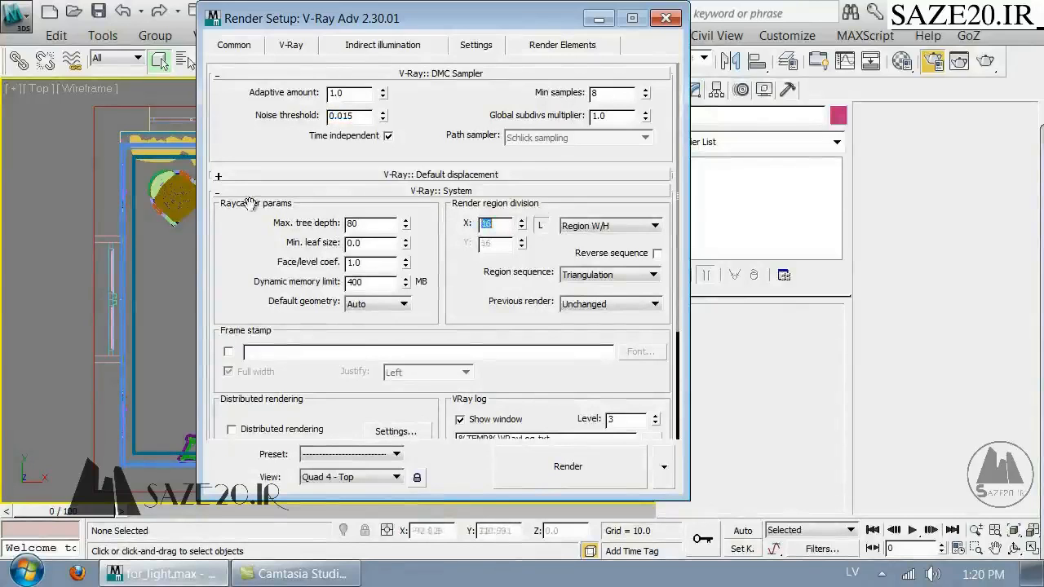
{"action": "left_click", "coordinate": [236, 190]}
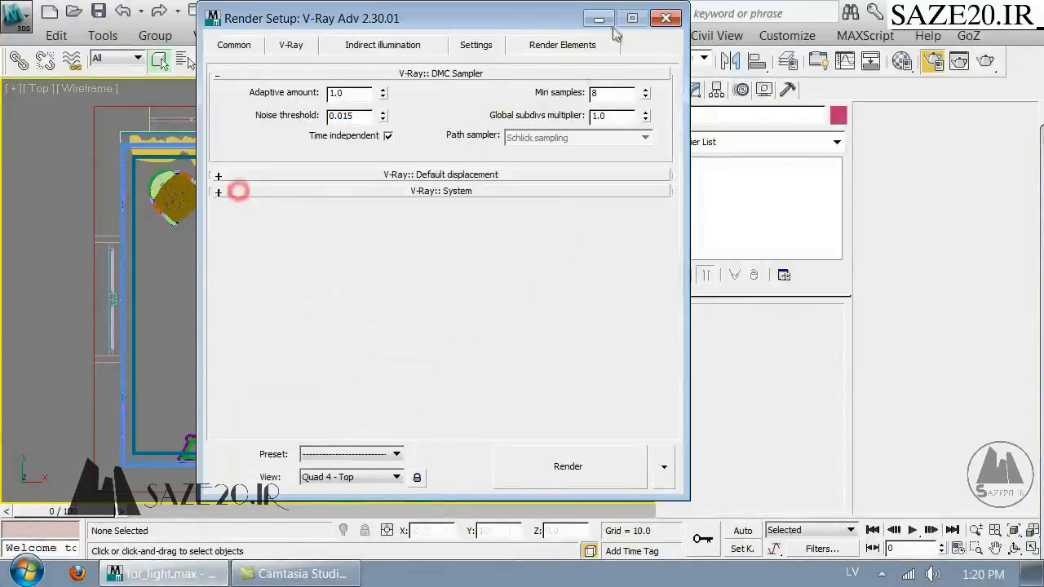
Step: Create a VRayPhysicalCamera framing the bedroom
{"action": "left_click", "coordinate": [660, 18]}
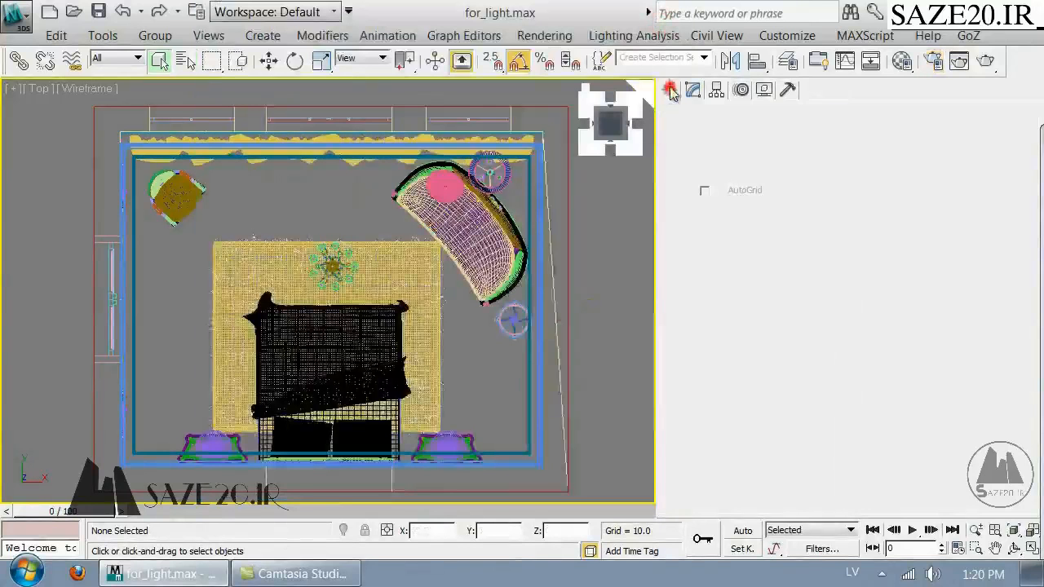
{"action": "left_click", "coordinate": [734, 118]}
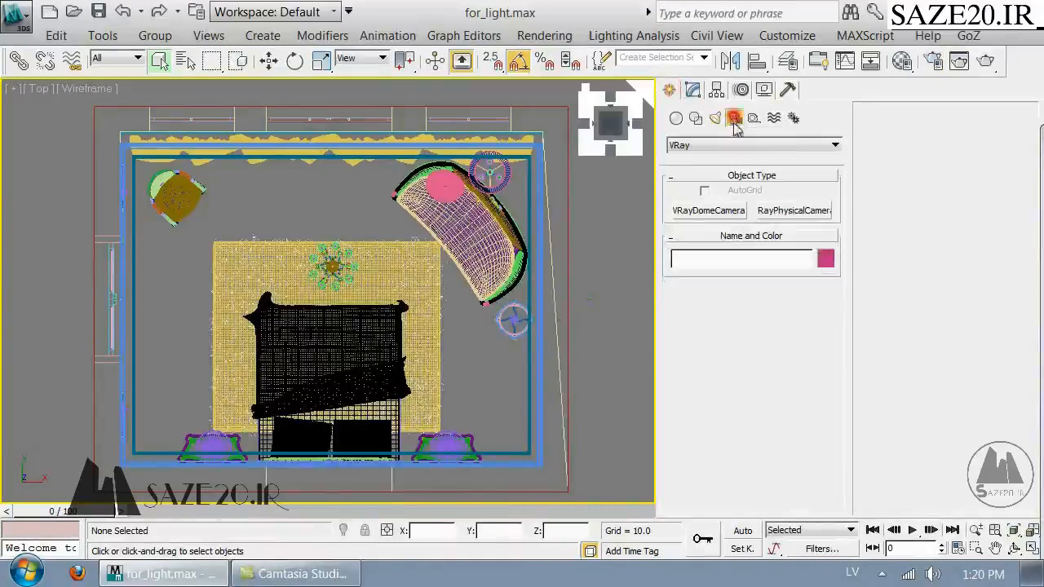
{"action": "left_click", "coordinate": [794, 211]}
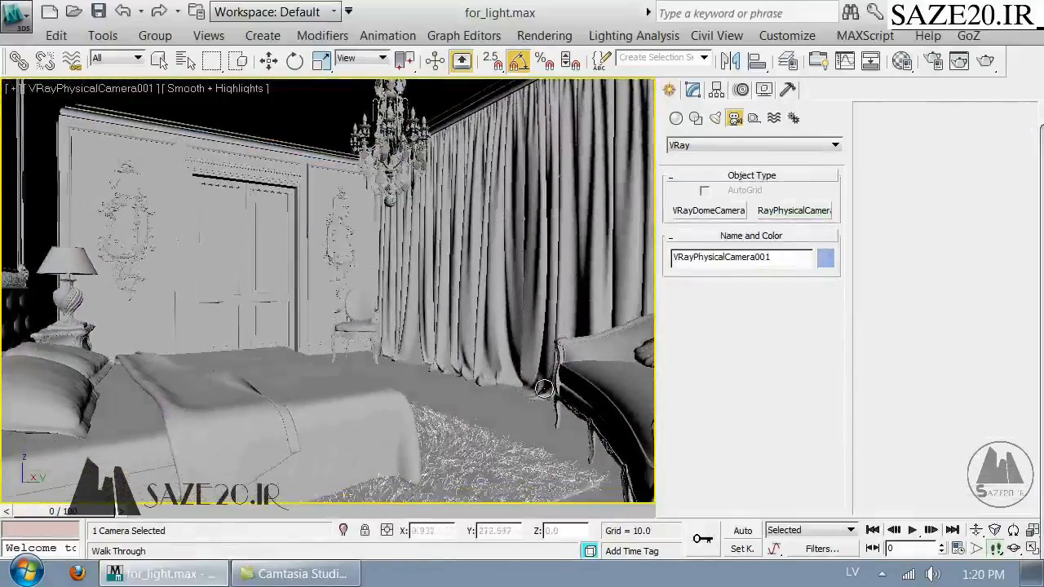
{"action": "left_click_drag", "start_coordinate": [544, 387], "coordinate": [467, 360]}
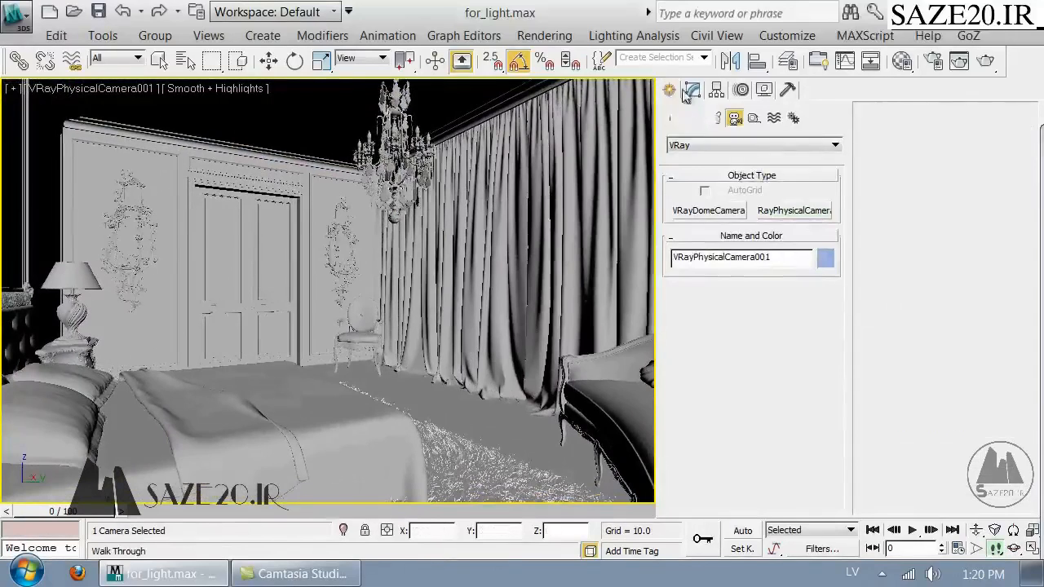
Step: Set the camera focal length to 22.05 mm and launch a test render
{"action": "left_click", "coordinate": [692, 89]}
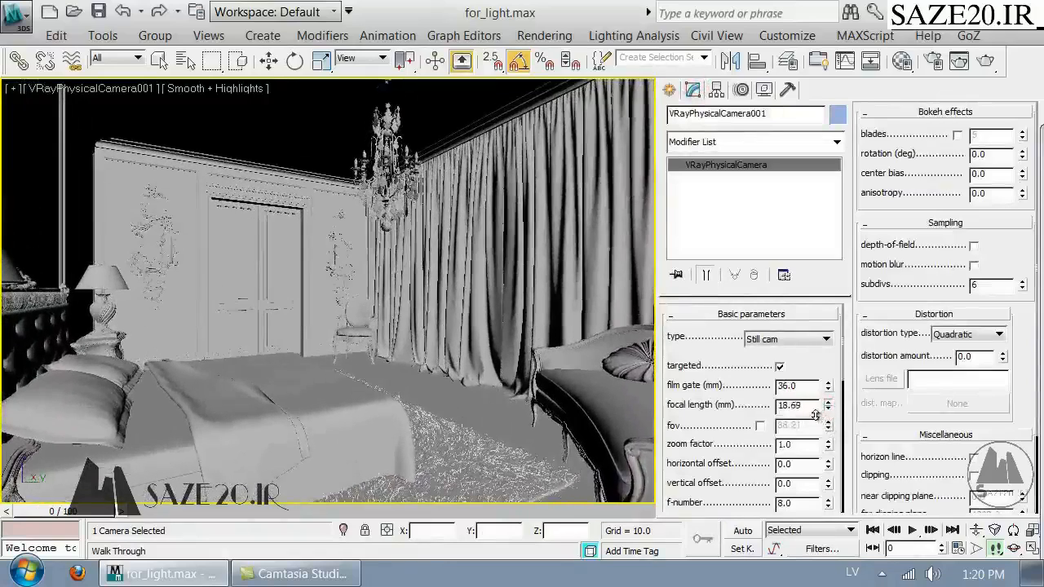
{"action": "left_click_drag", "start_coordinate": [829, 406], "coordinate": [829, 396]}
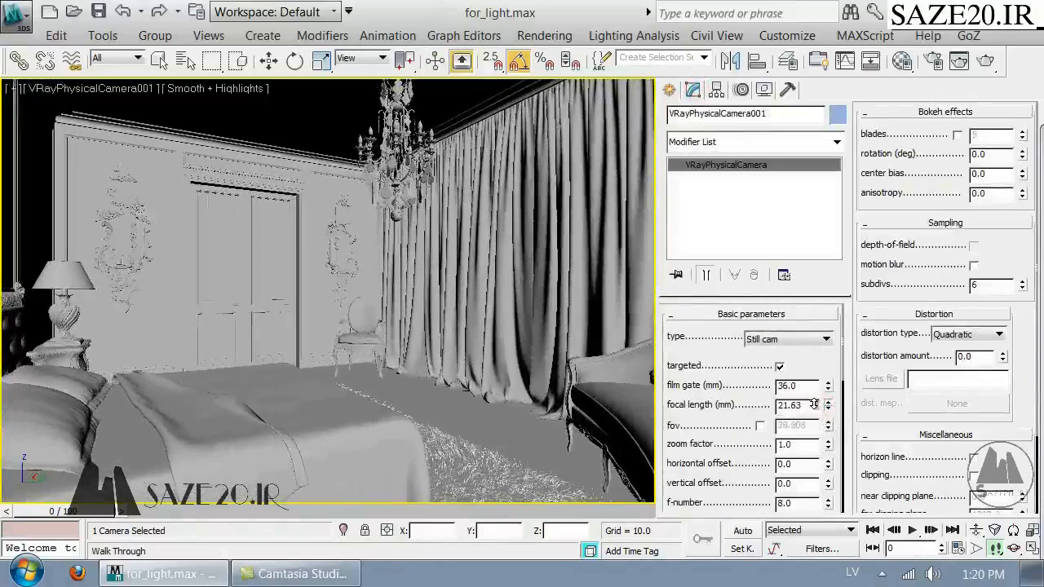
{"action": "left_click_drag", "start_coordinate": [829, 402], "coordinate": [828, 395]}
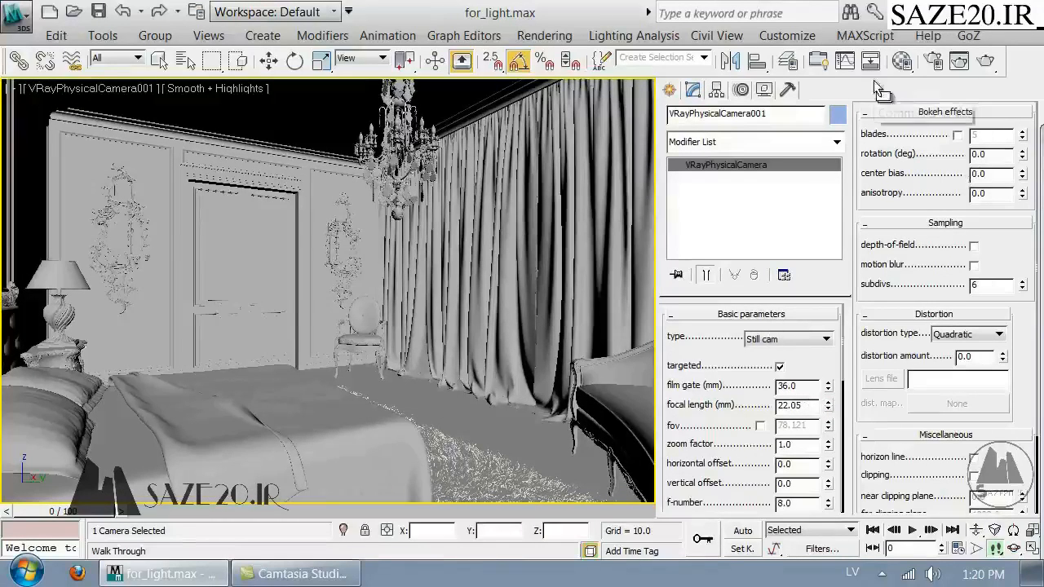
{"action": "left_click", "coordinate": [987, 61]}
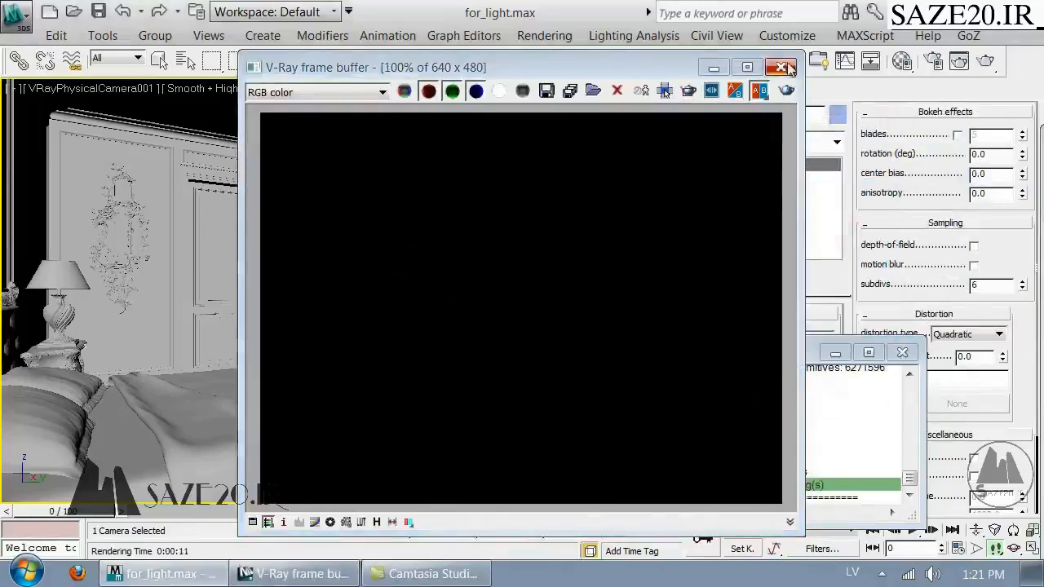
Step: Close the black render and show the whole bedroom from the Top view in wireframe
{"action": "left_click", "coordinate": [781, 67]}
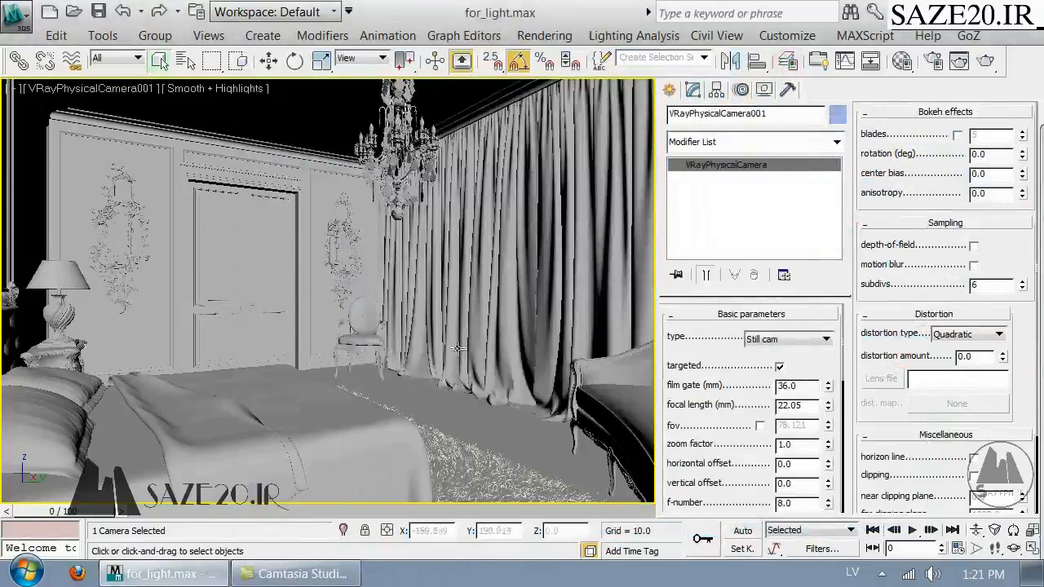
{"action": "right_click", "coordinate": [457, 348]}
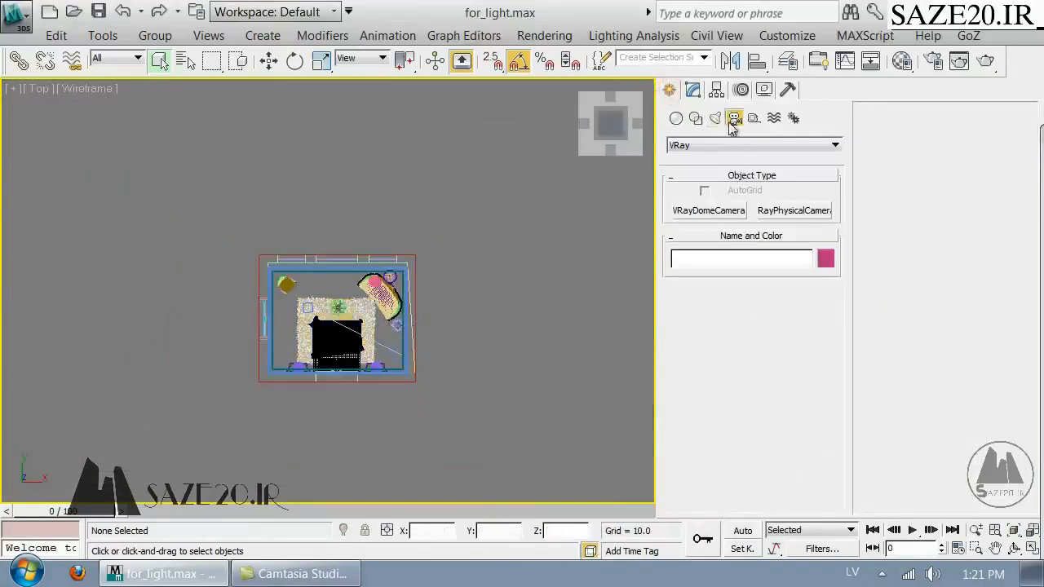
Step: Place a VRaySun aimed at the room from the Top view and render the sunlit bedroom
{"action": "left_click", "coordinate": [715, 118]}
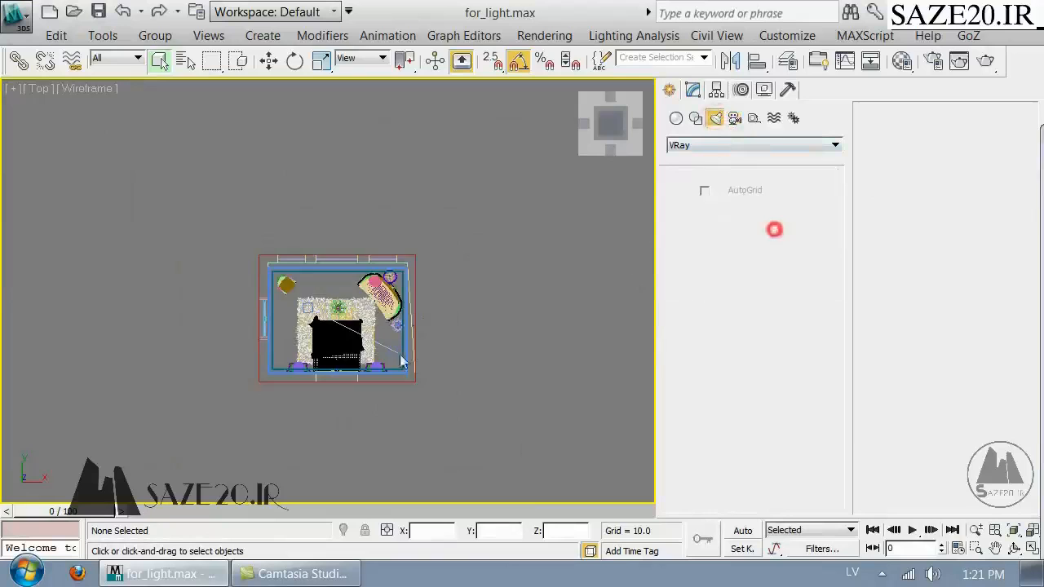
{"action": "left_click", "coordinate": [793, 232]}
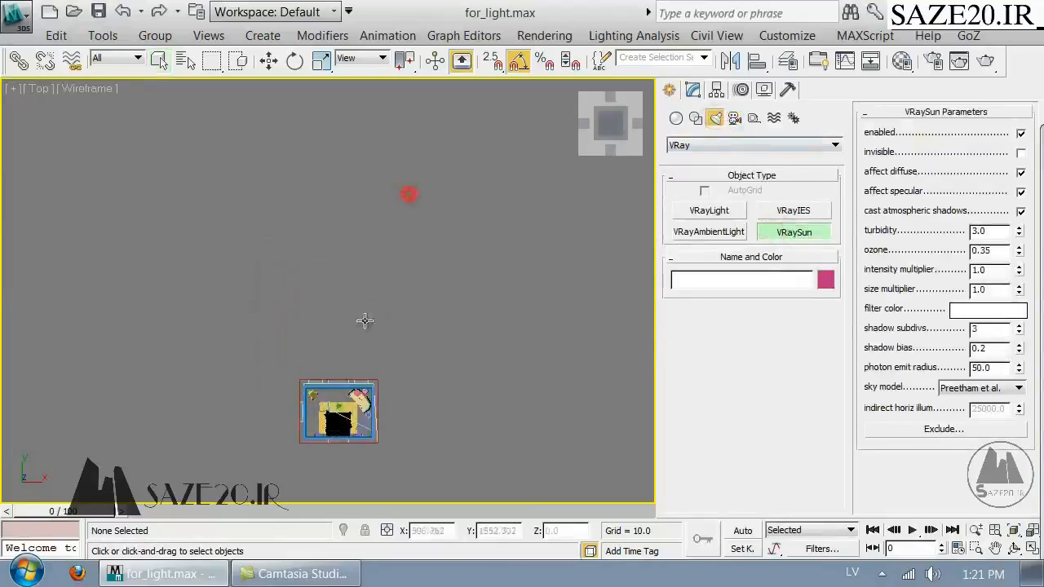
{"action": "left_click_drag", "start_coordinate": [408, 194], "coordinate": [335, 412]}
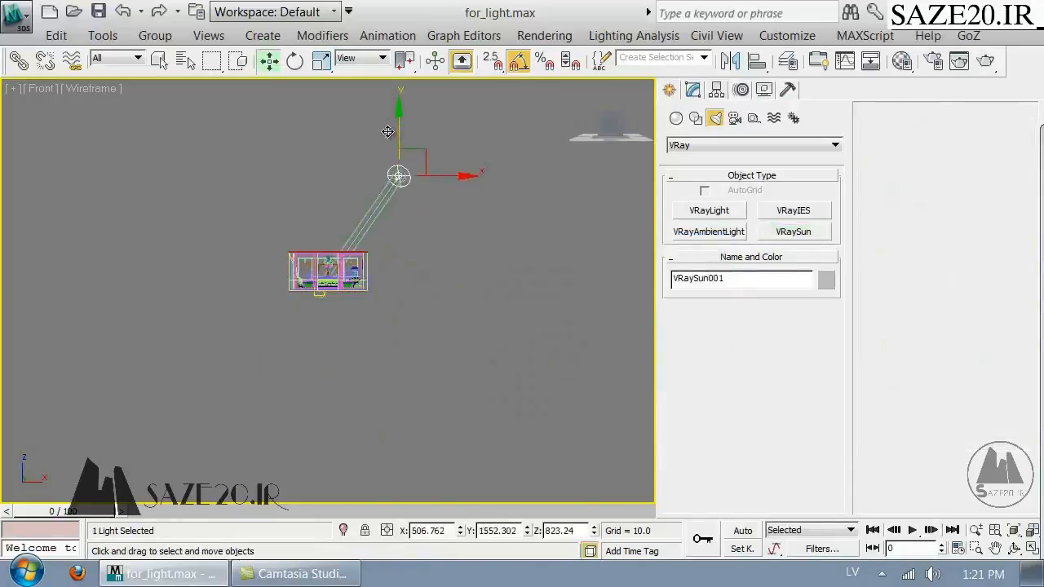
{"action": "left_click", "coordinate": [999, 62]}
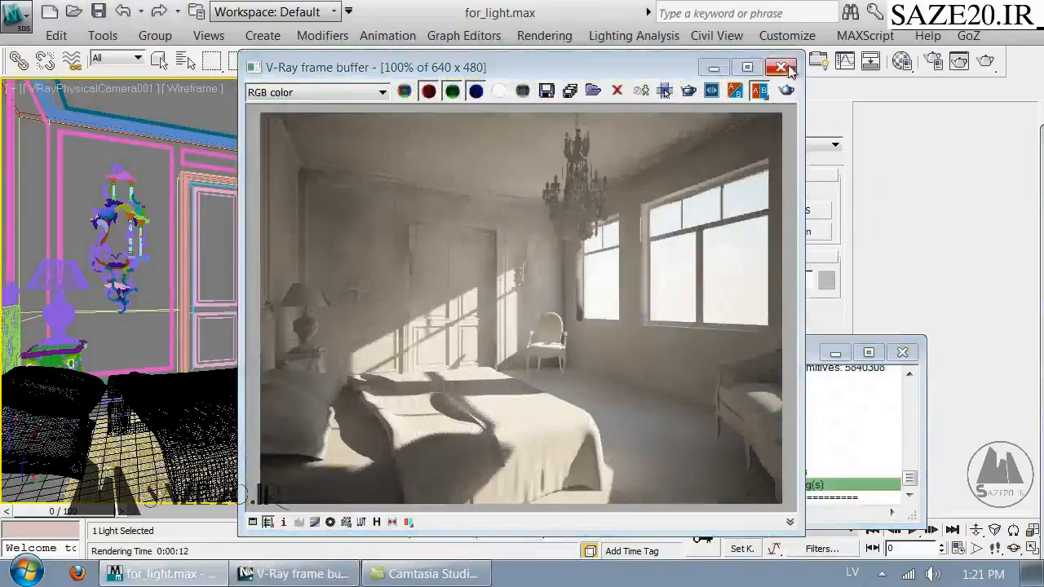
Step: Shift VRaySun001 sideways over the room and select the physical camera showing f-number 8
{"action": "left_click", "coordinate": [781, 67]}
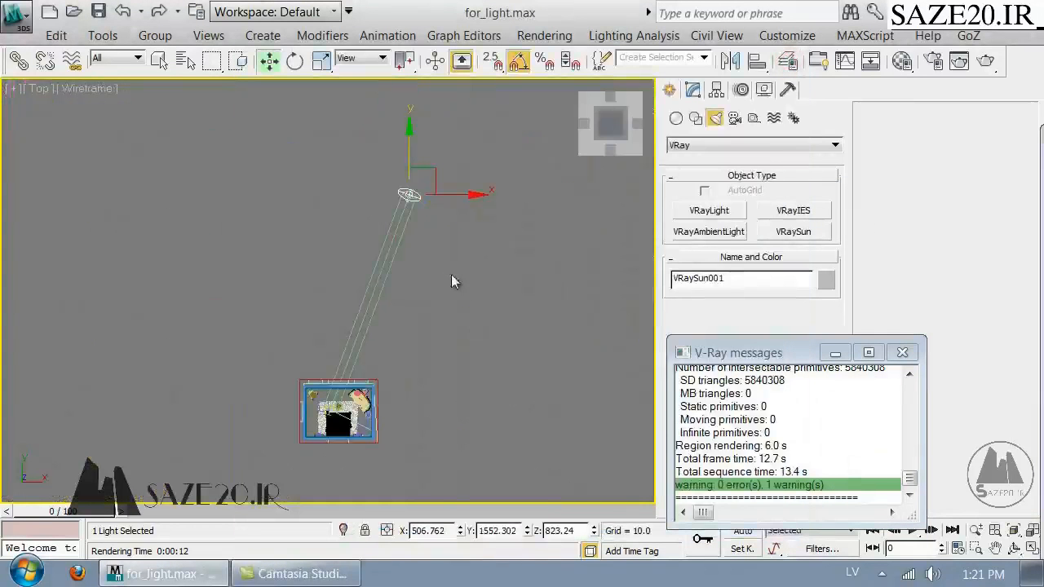
{"action": "left_click_drag", "start_coordinate": [410, 194], "coordinate": [458, 196]}
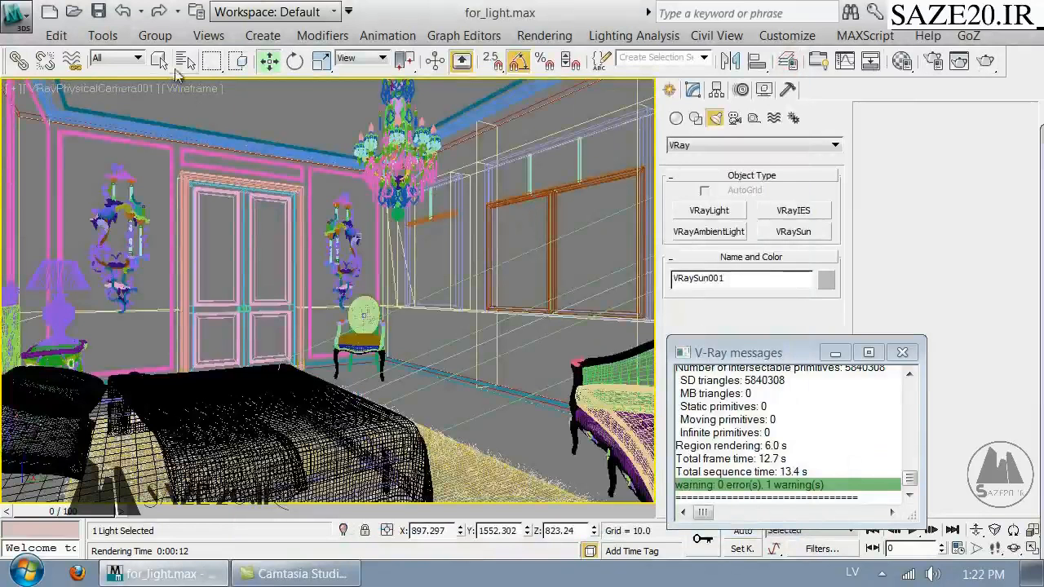
{"action": "left_click", "coordinate": [160, 61]}
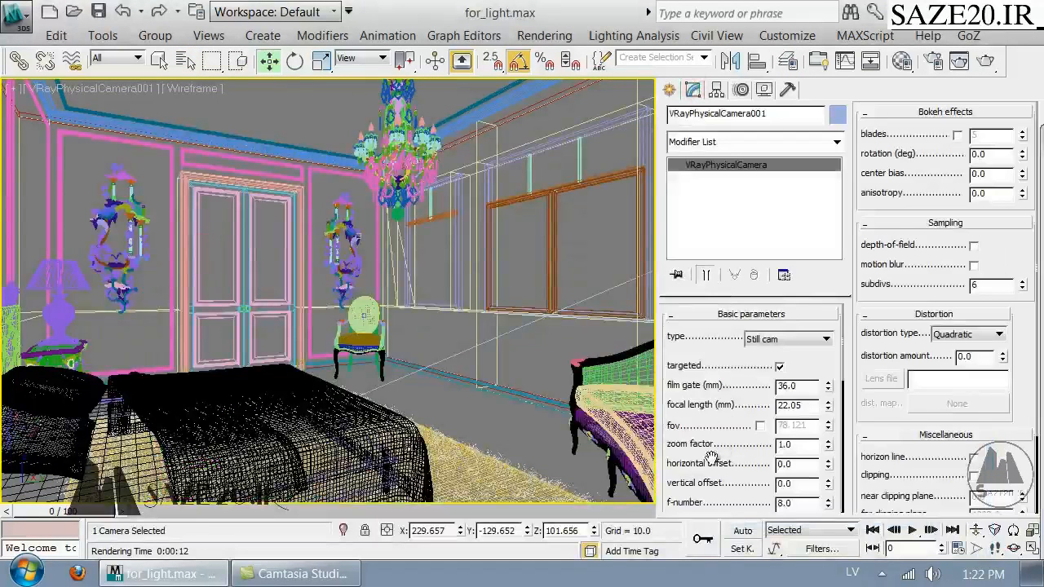
{"action": "scroll", "scroll_direction": "down", "scroll_amount": 3}
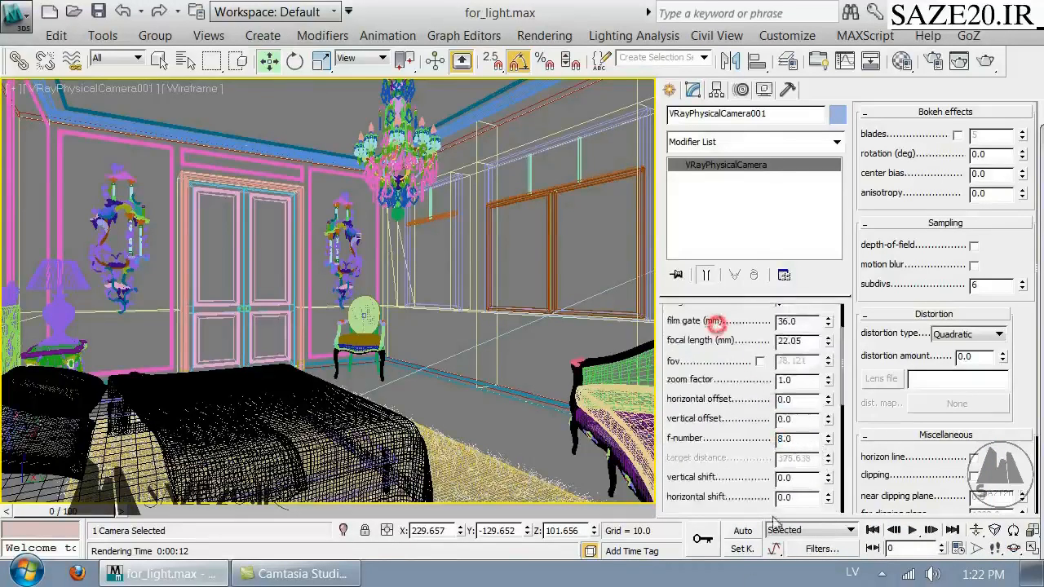
Step: Re-render the bedroom with the repositioned sun, then close the frame buffer
{"action": "left_click", "coordinate": [999, 68]}
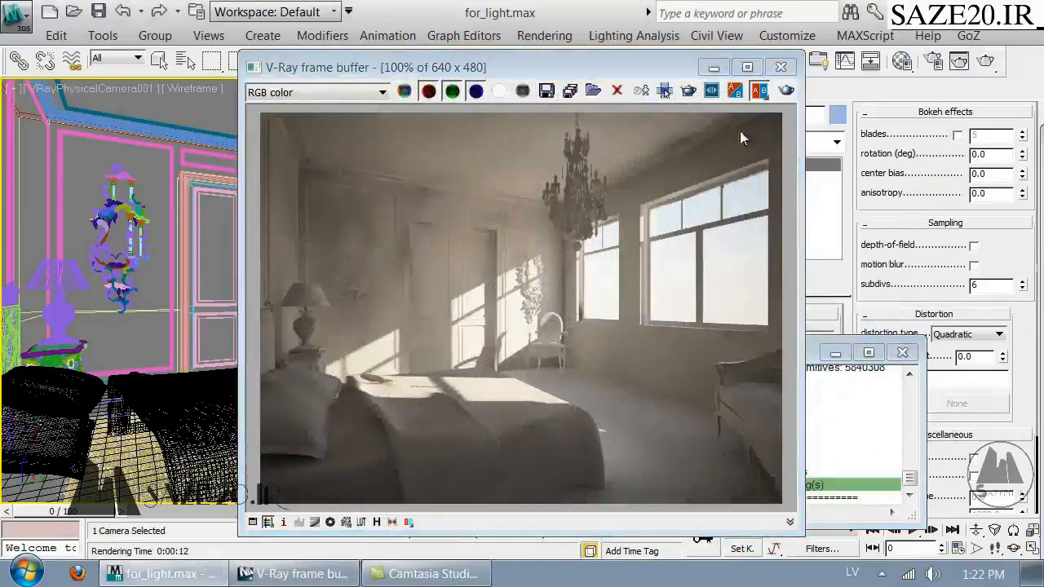
{"action": "left_click", "coordinate": [780, 67]}
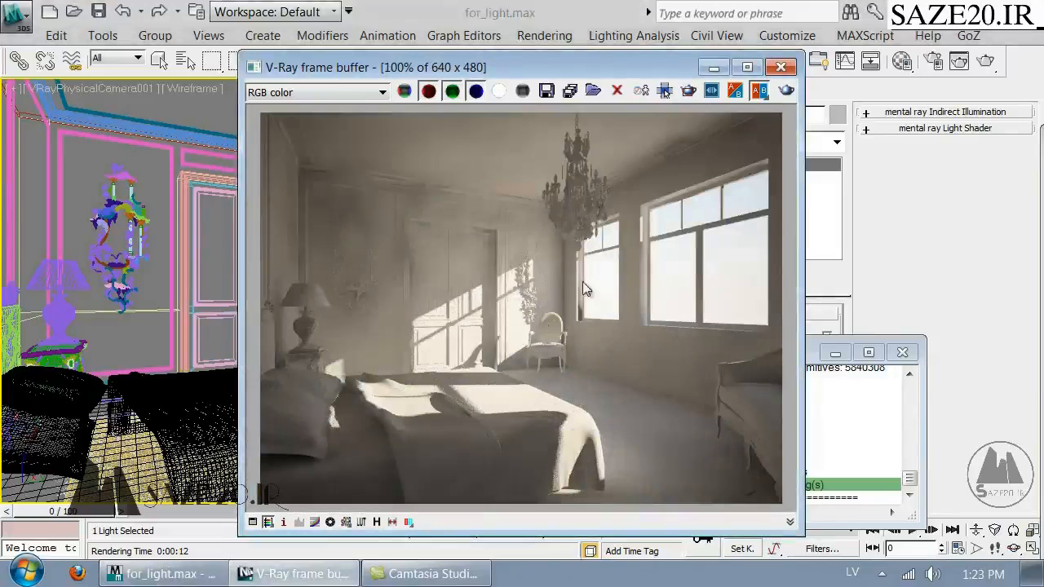
{"action": "mouse_move", "coordinate": [547, 356]}
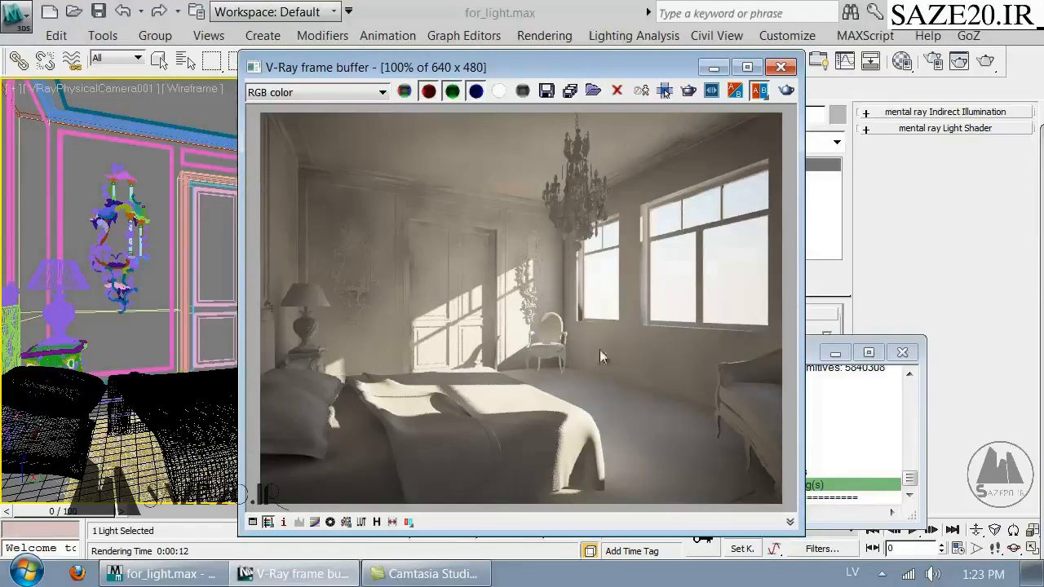
{"action": "mouse_move", "coordinate": [576, 250]}
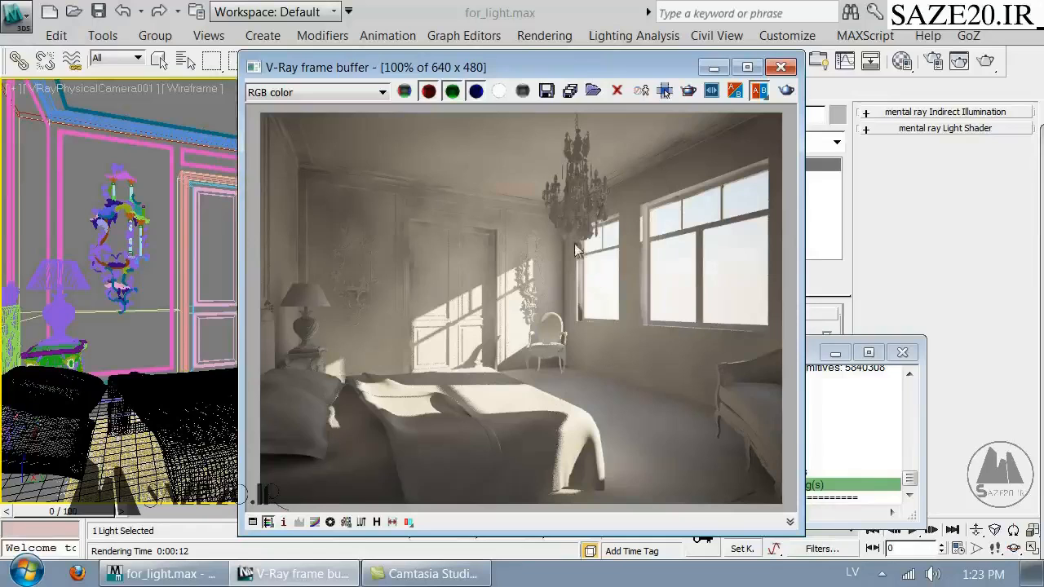
{"action": "mouse_move", "coordinate": [447, 293]}
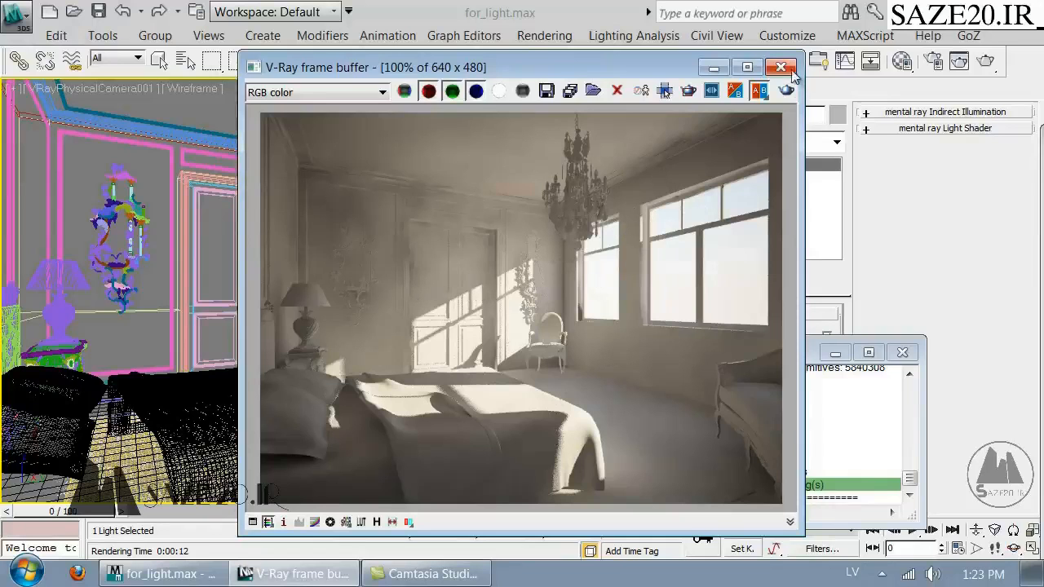
{"action": "left_click", "coordinate": [781, 67]}
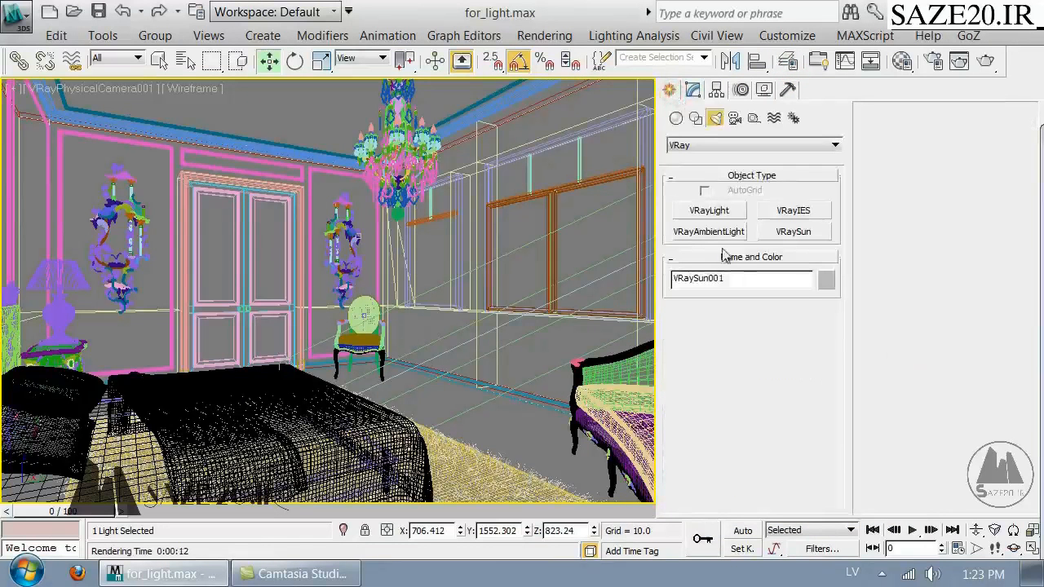
Step: Draw V-Ray plane lights over the windows and set them as skylight portals
{"action": "left_click", "coordinate": [708, 211]}
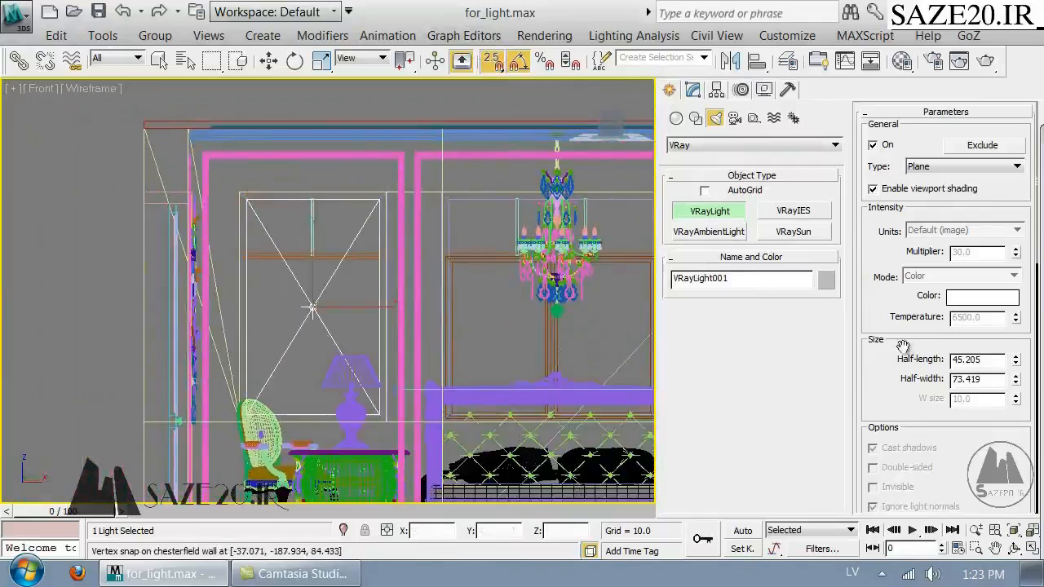
{"action": "scroll", "scroll_direction": "down", "scroll_amount": 3}
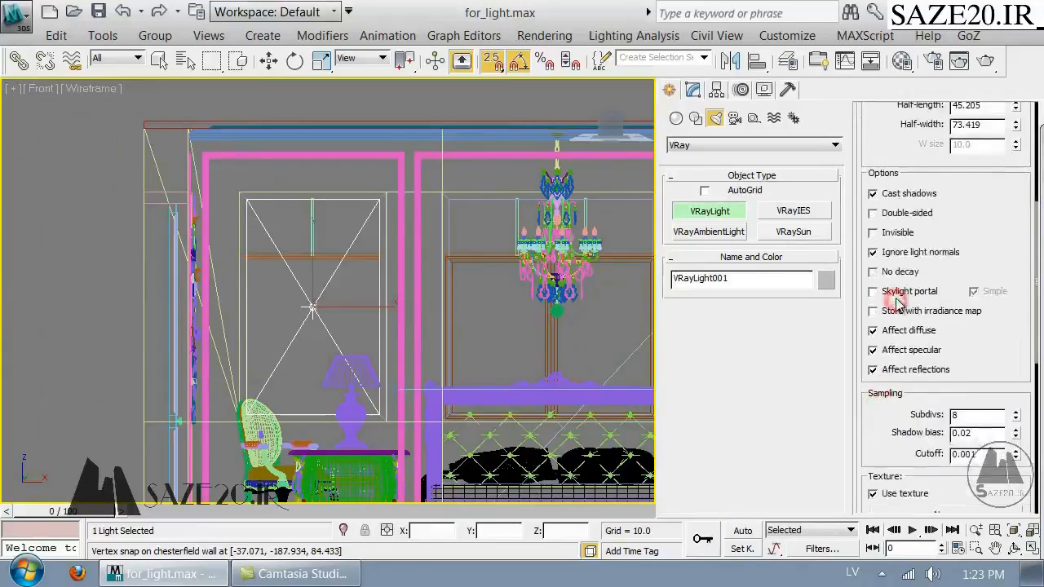
{"action": "left_click", "coordinate": [873, 291]}
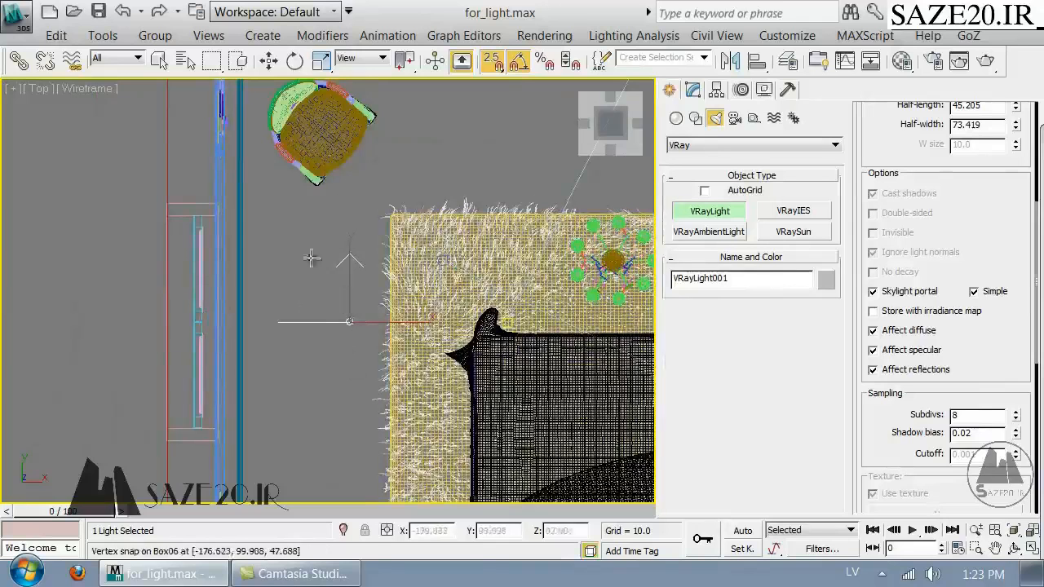
{"action": "left_click_drag", "start_coordinate": [310, 257], "coordinate": [333, 287]}
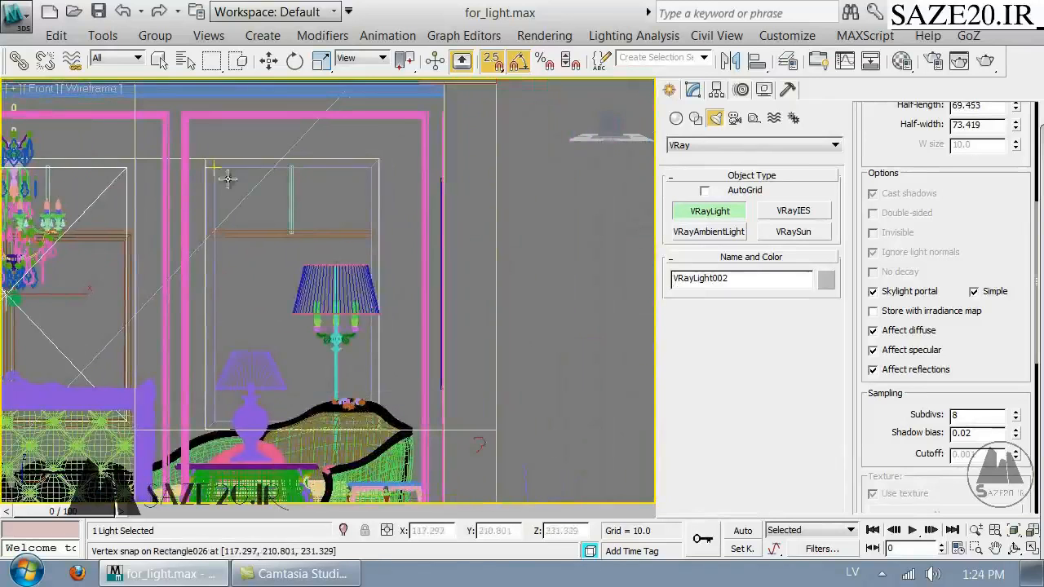
{"action": "left_click_drag", "start_coordinate": [227, 178], "coordinate": [371, 421]}
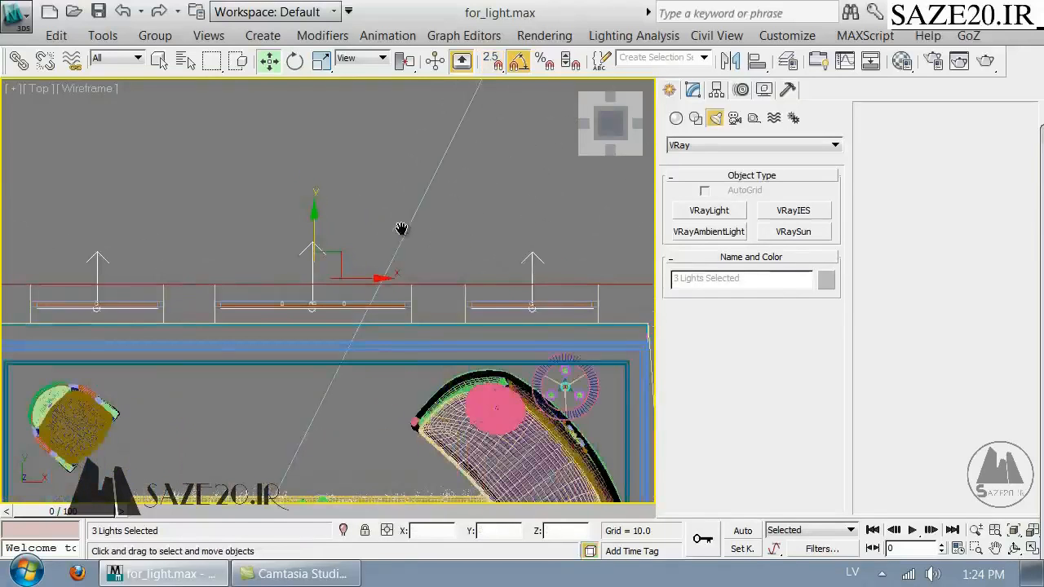
{"action": "mouse_move", "coordinate": [659, 174]}
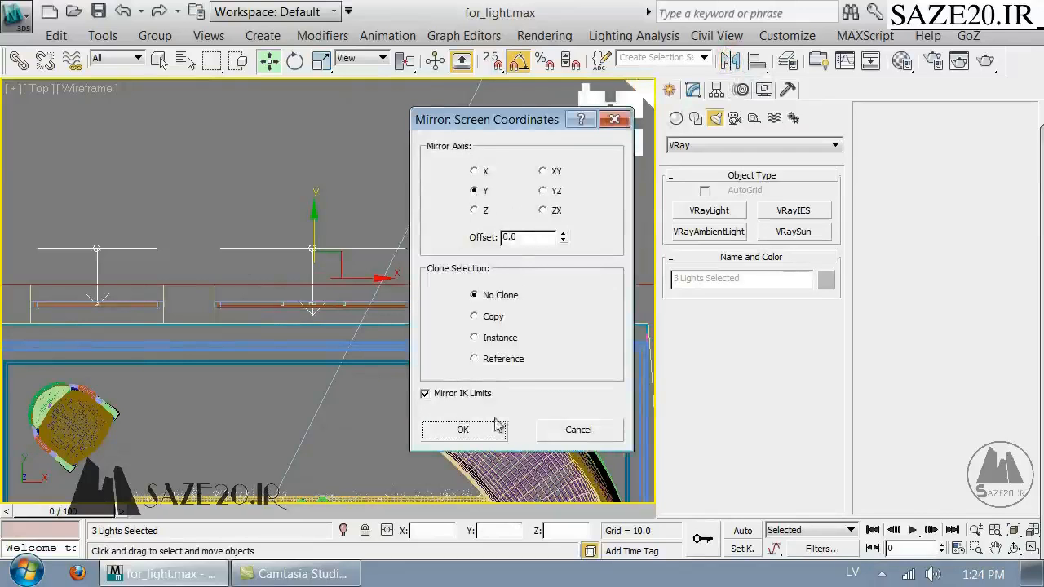
Step: Mirror the three portal lights to face into the room and move them onto the window plane
{"action": "left_click", "coordinate": [463, 430]}
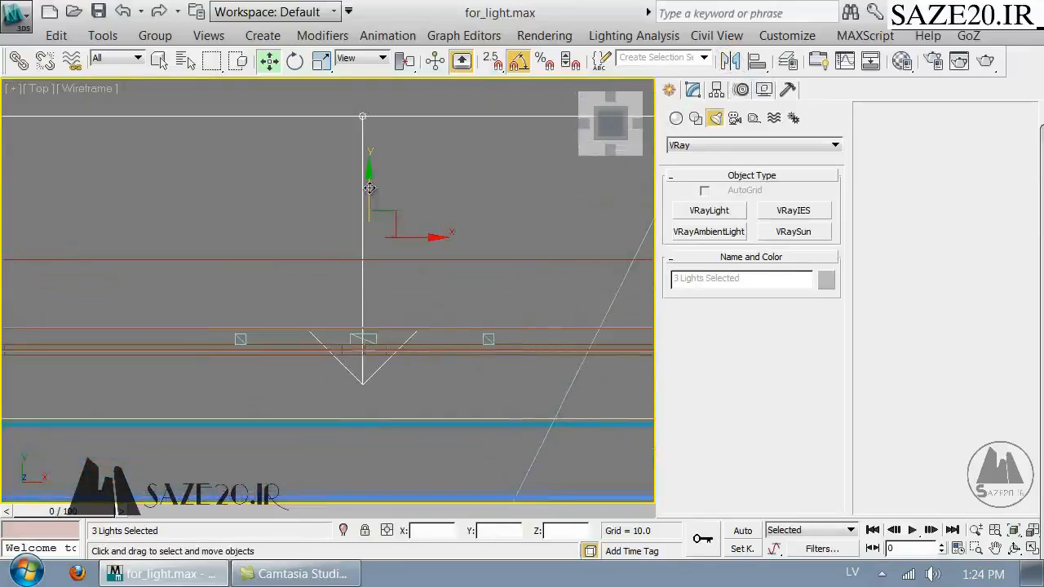
{"action": "left_click_drag", "start_coordinate": [370, 188], "coordinate": [367, 387]}
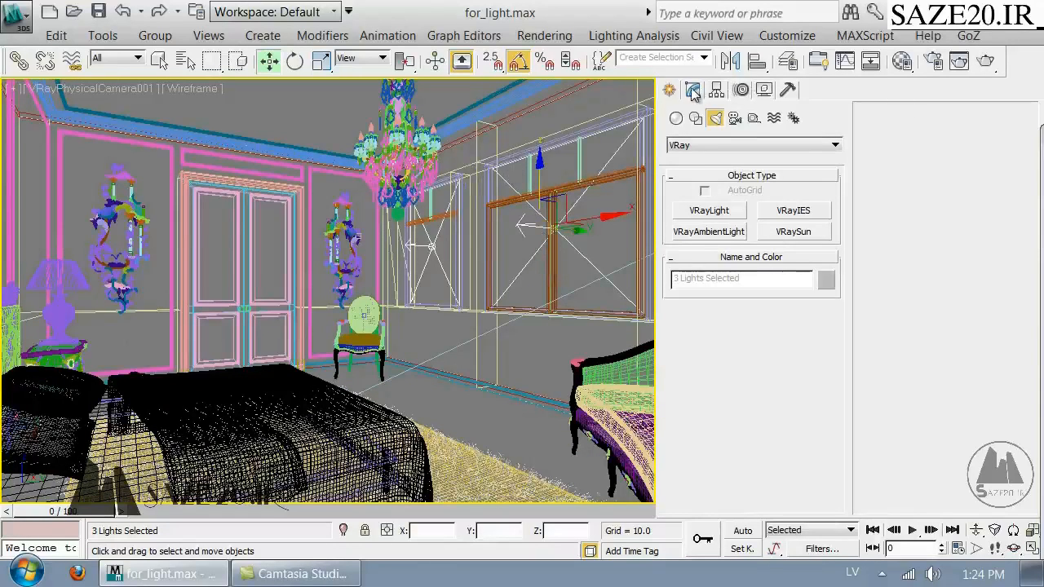
{"action": "left_click", "coordinate": [692, 90]}
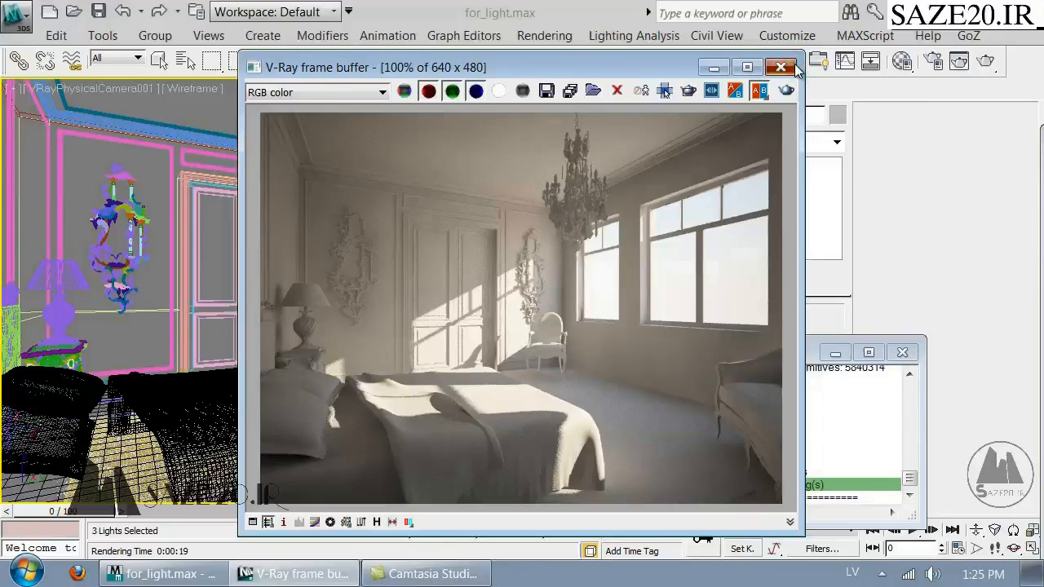
Step: Close the finished V-Ray render of the daylit bedroom
{"action": "left_click", "coordinate": [780, 67]}
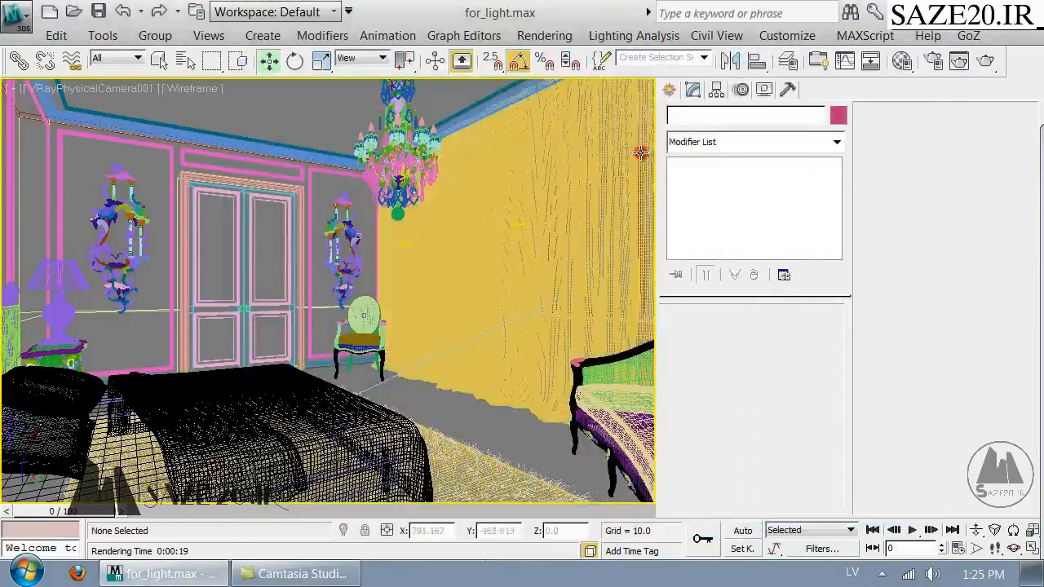
Step: Give the curtain material a white (250,250,250) diffuse colour
{"action": "left_click", "coordinate": [531, 245]}
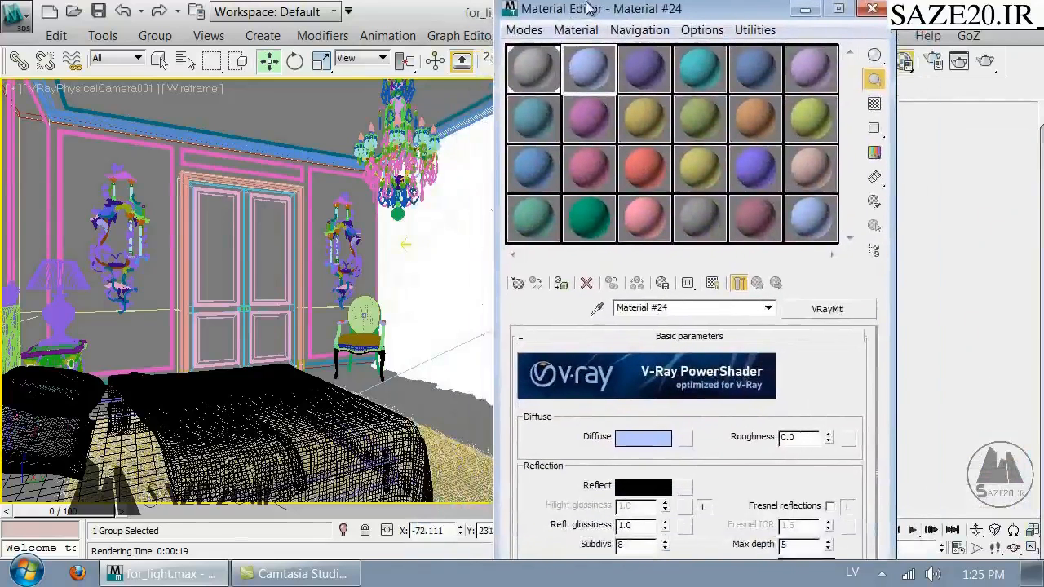
{"action": "left_click", "coordinate": [643, 437]}
{"action": "type", "text": "230"}
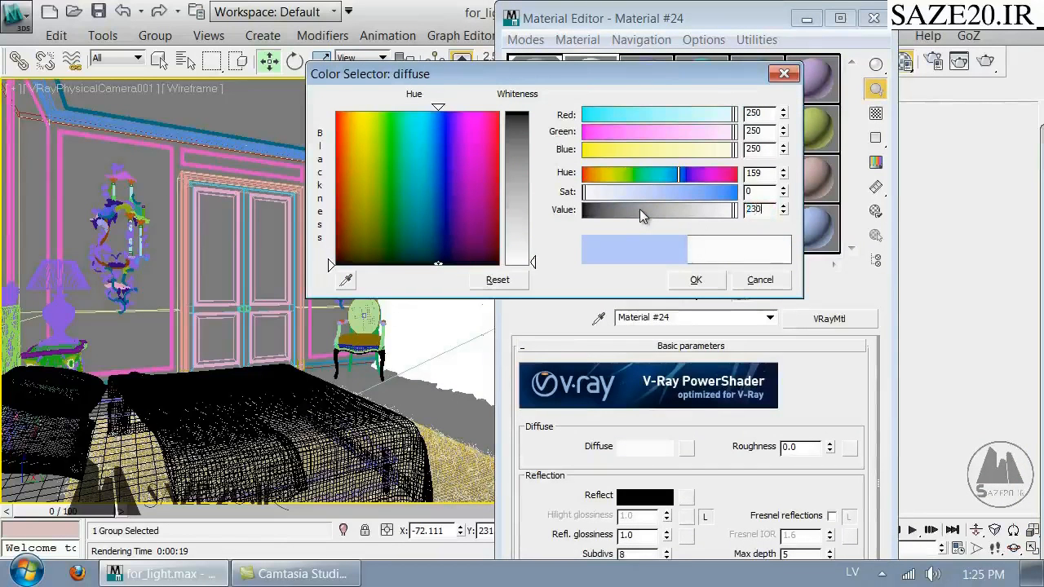
{"action": "left_click", "coordinate": [697, 279]}
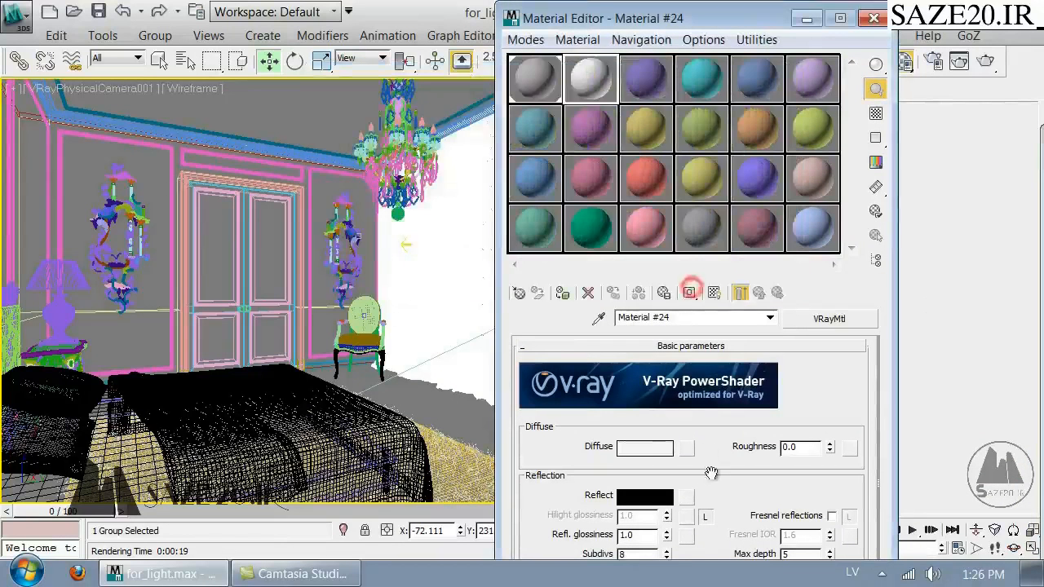
{"action": "scroll", "scroll_direction": "down", "scroll_amount": 3}
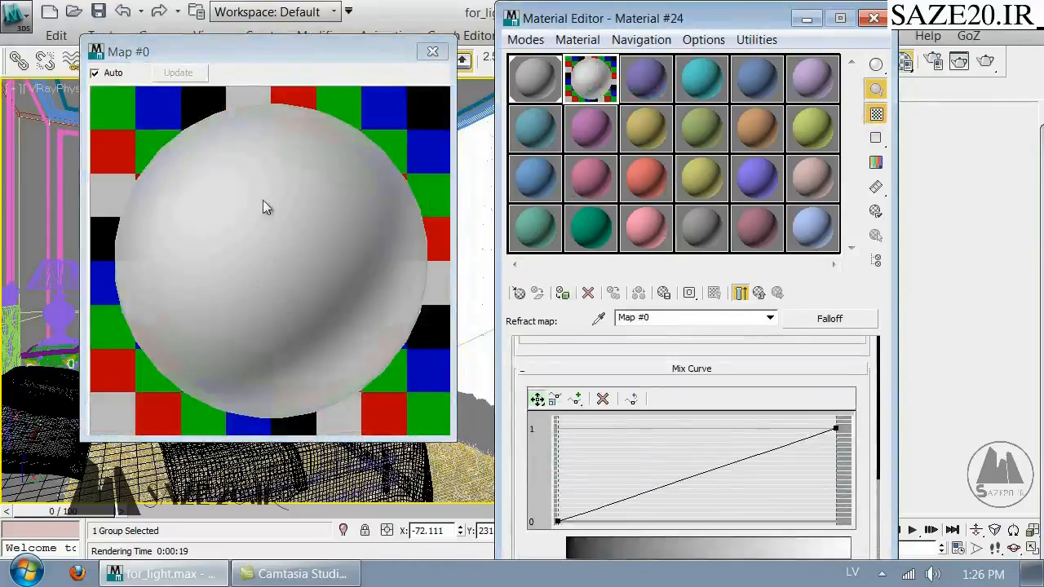
{"action": "mouse_move", "coordinate": [263, 306]}
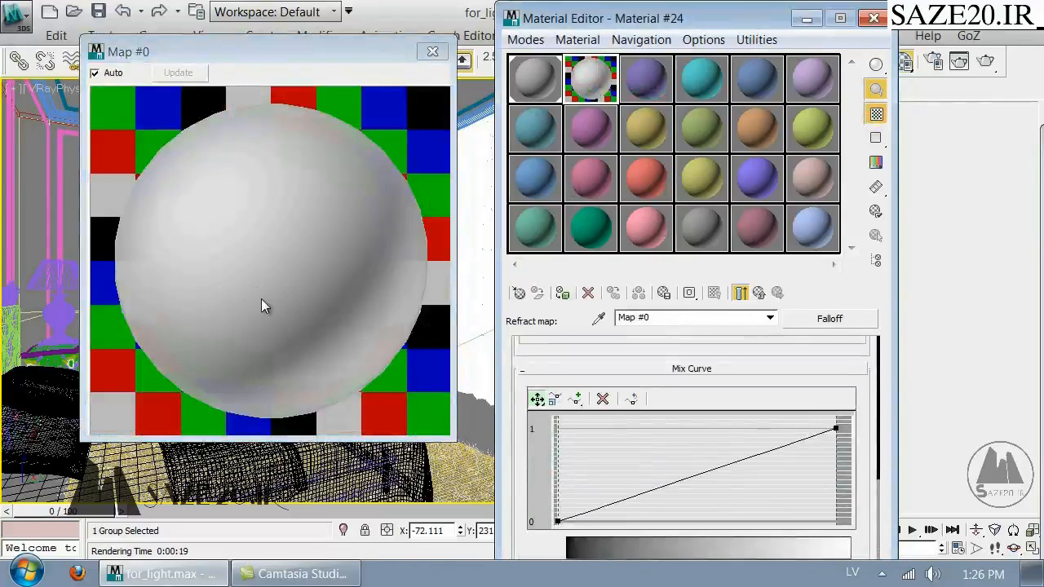
{"action": "mouse_move", "coordinate": [216, 432]}
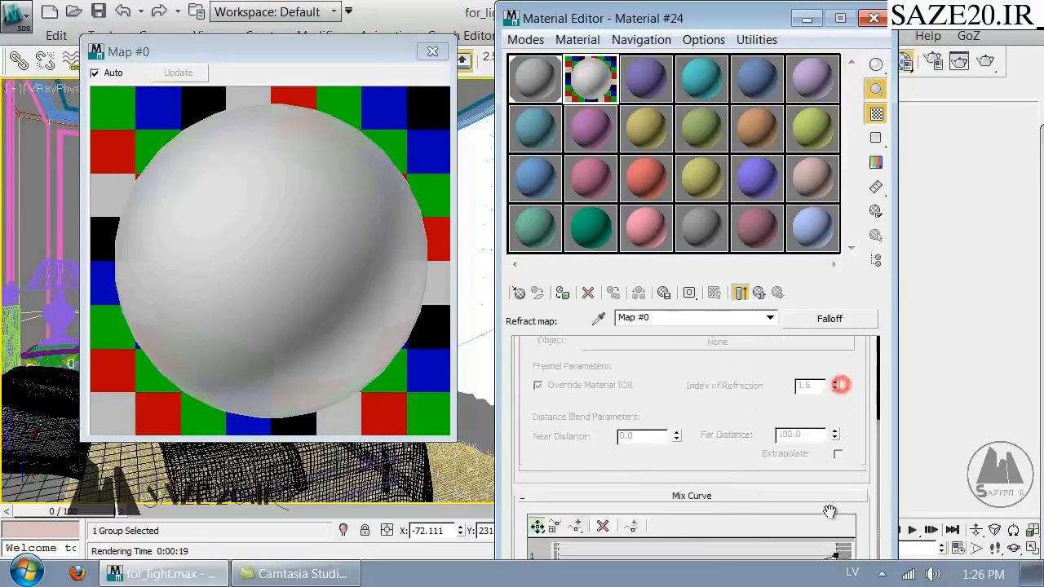
Step: Raise the falloff mix curve's start point and bend it into a steep, smooth arc
{"action": "left_click", "coordinate": [829, 318]}
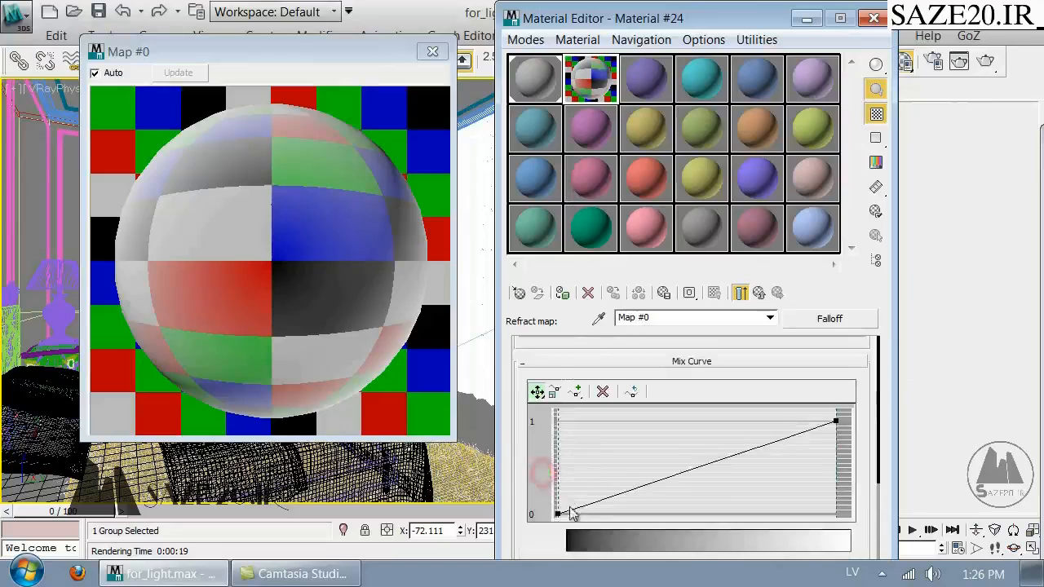
{"action": "left_click_drag", "start_coordinate": [561, 514], "coordinate": [561, 468]}
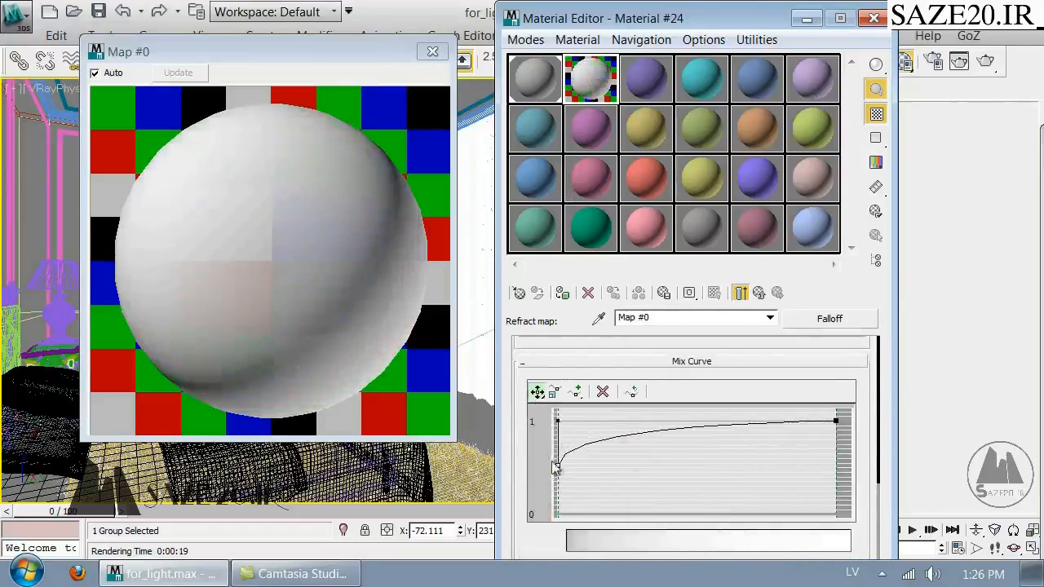
{"action": "left_click_drag", "start_coordinate": [557, 448], "coordinate": [560, 461]}
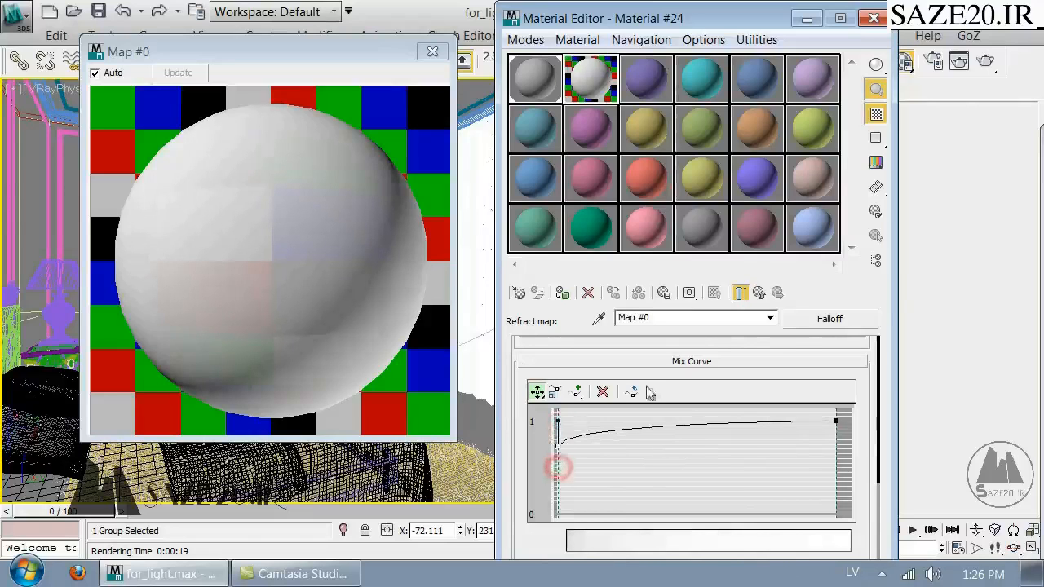
{"action": "left_click_drag", "start_coordinate": [557, 466], "coordinate": [559, 447]}
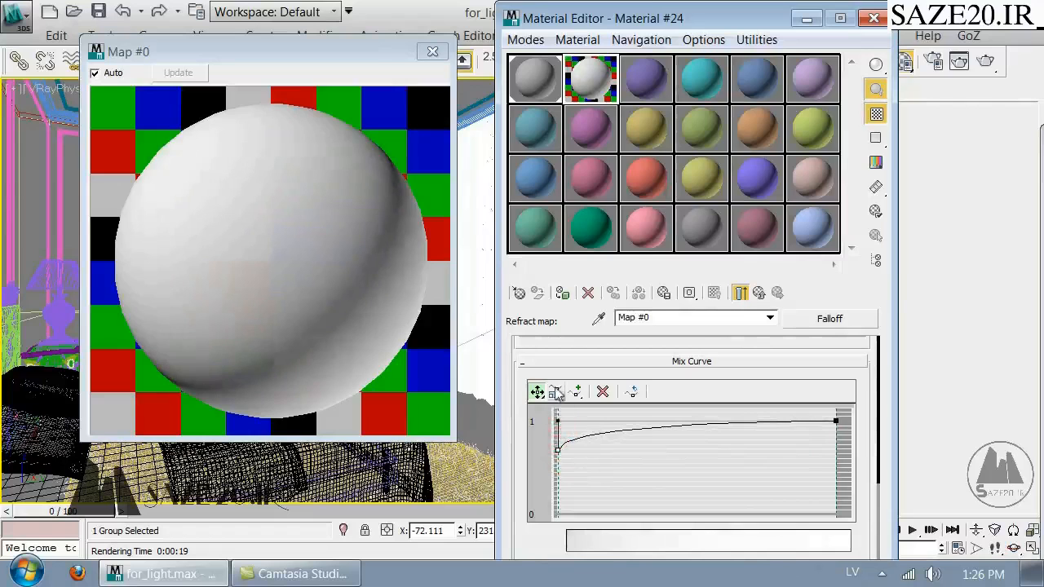
{"action": "mouse_move", "coordinate": [285, 322]}
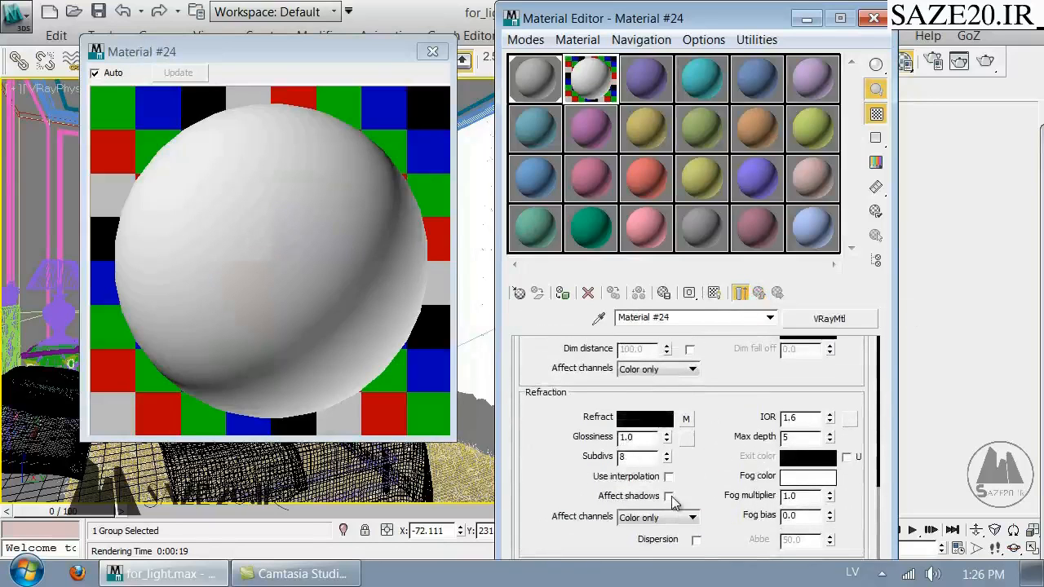
Step: Enable Affect shadows for refraction and set the refraction IOR to 1.01
{"action": "left_click", "coordinate": [669, 496]}
{"action": "type", "text": "1"}
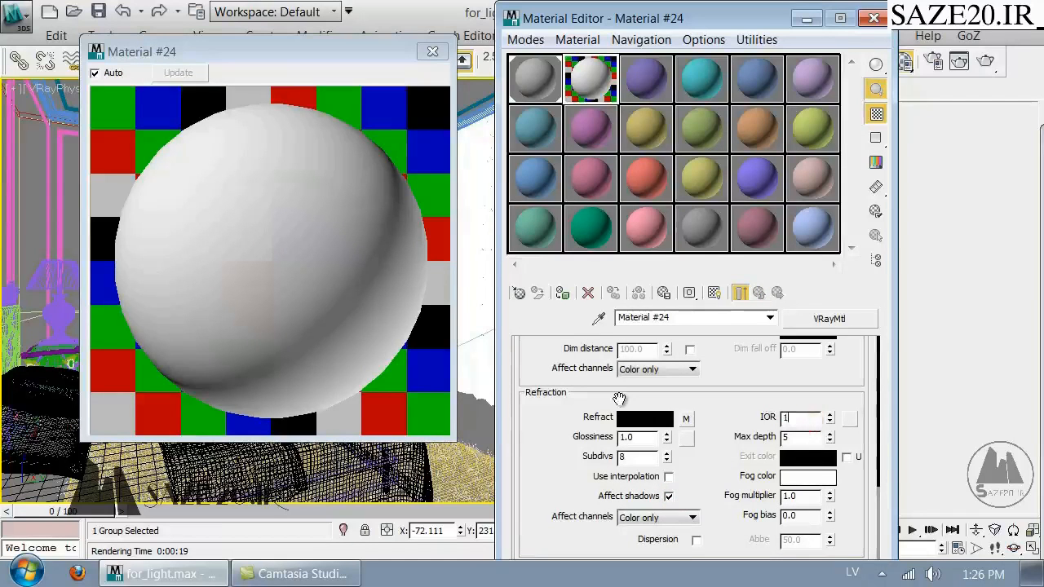
{"action": "left_click", "coordinate": [831, 412]}
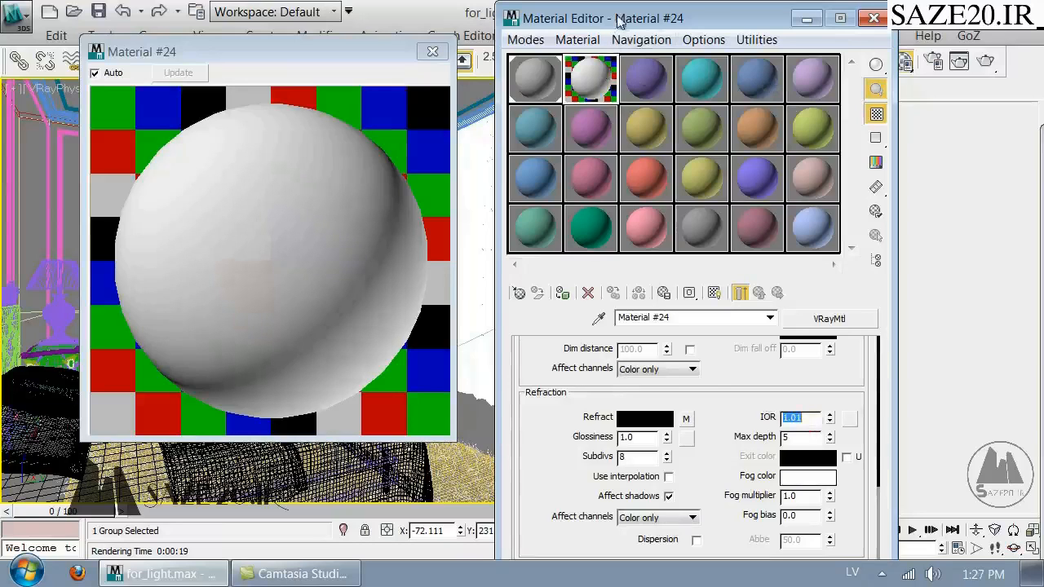
{"action": "left_click_drag", "start_coordinate": [596, 18], "coordinate": [686, 70]}
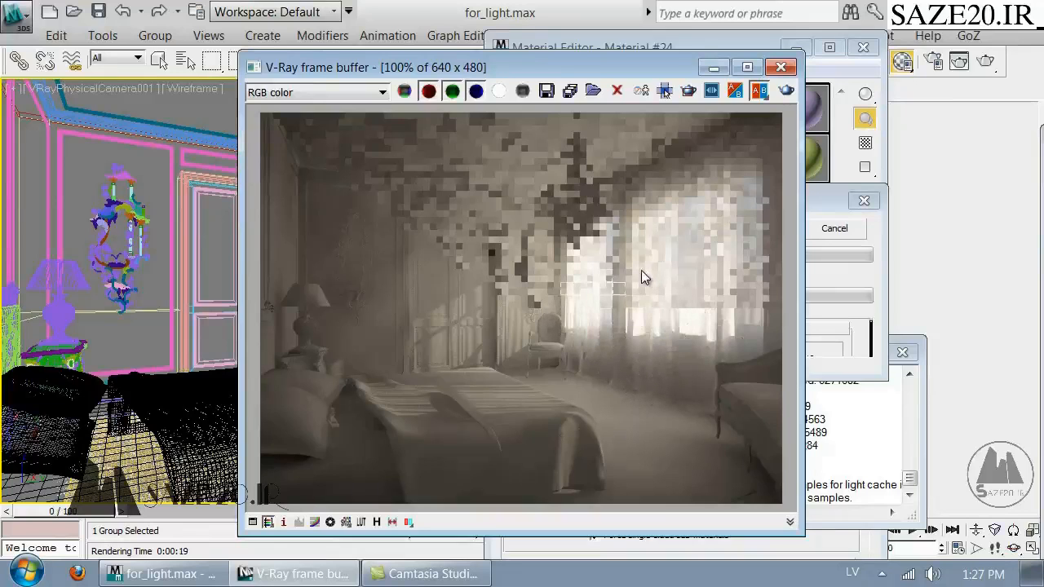
{"action": "mouse_move", "coordinate": [640, 214]}
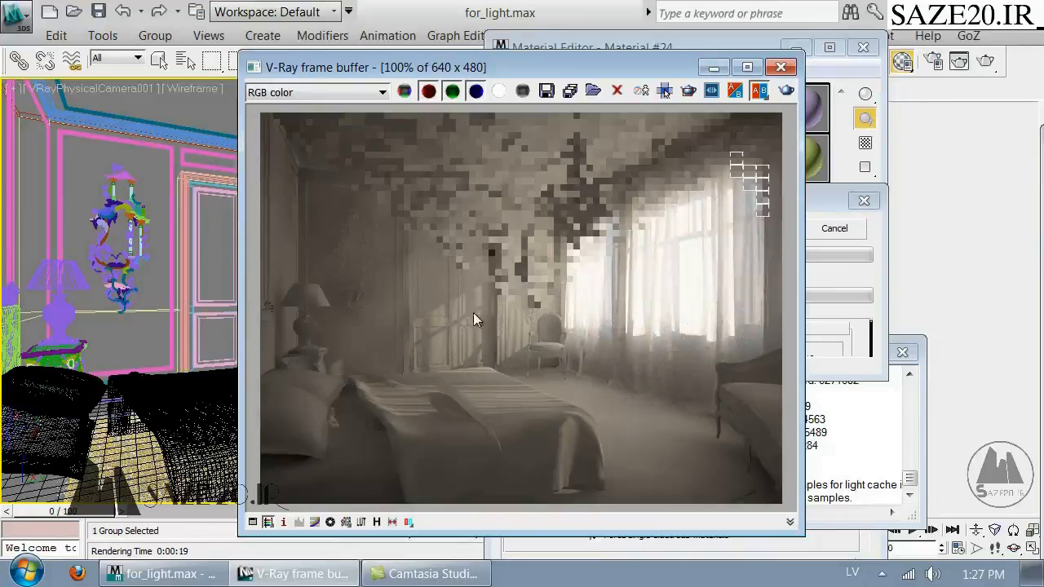
{"action": "mouse_move", "coordinate": [623, 292]}
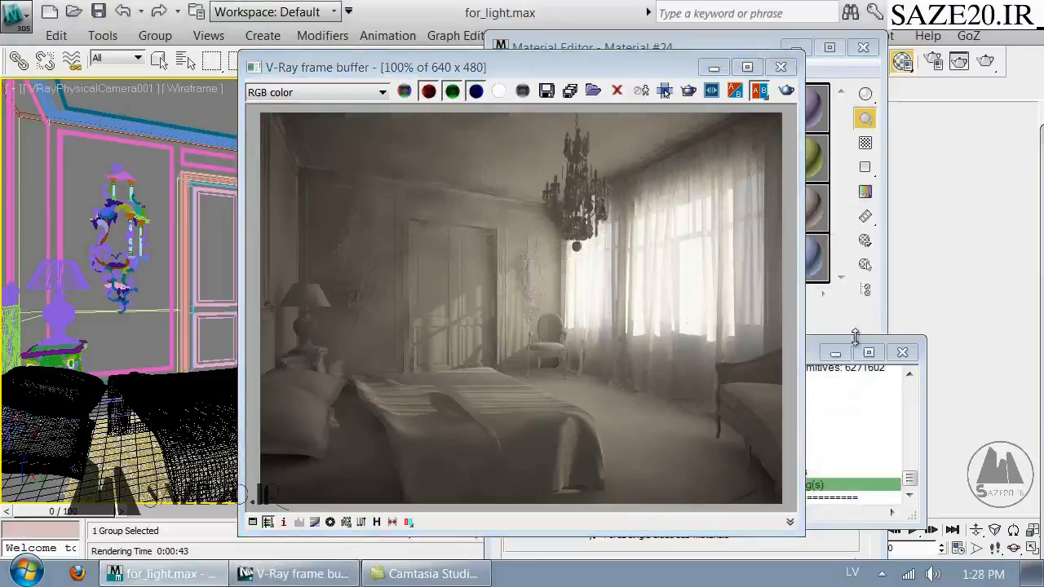
{"action": "mouse_move", "coordinate": [902, 353]}
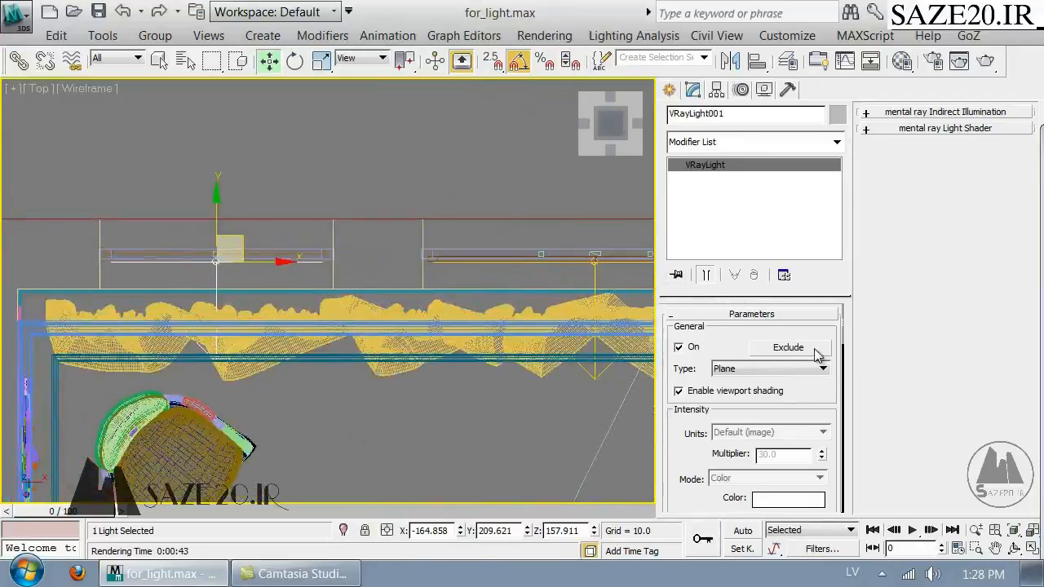
Step: Exclude the curtains group from each window portal light's illumination and shadows
{"action": "left_click", "coordinate": [786, 348]}
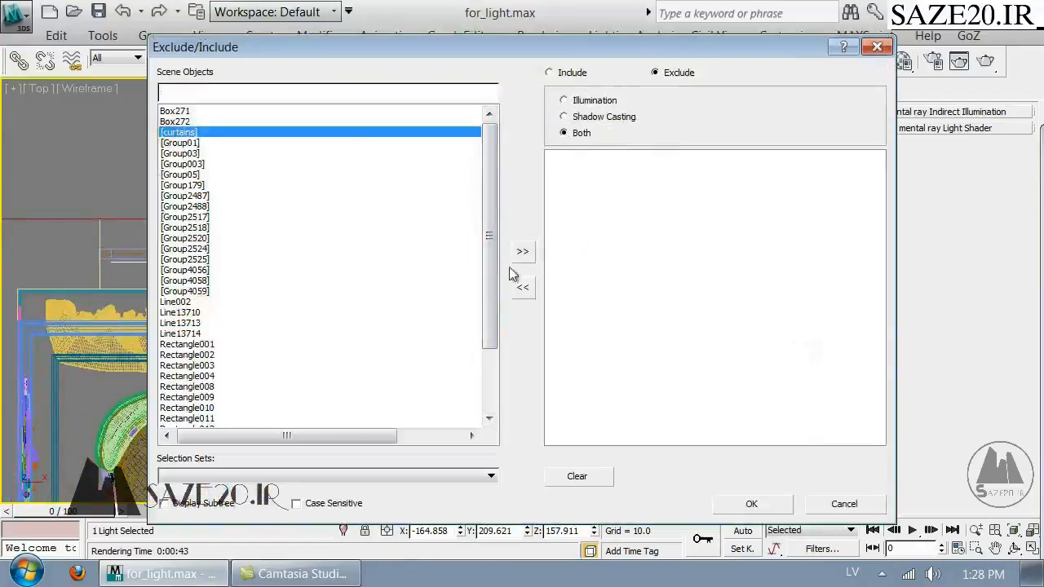
{"action": "left_click", "coordinate": [522, 251]}
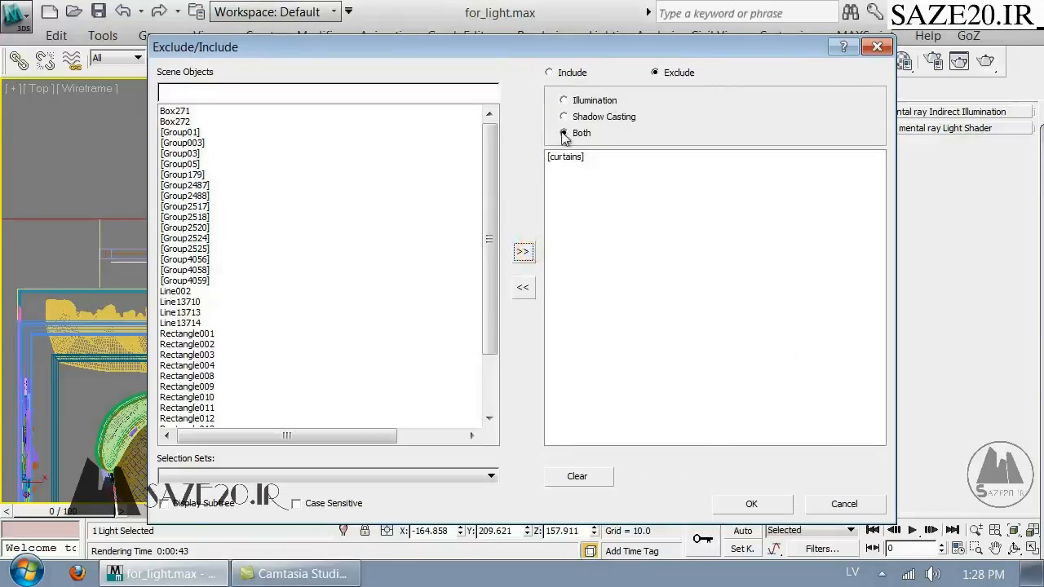
{"action": "left_click", "coordinate": [751, 505]}
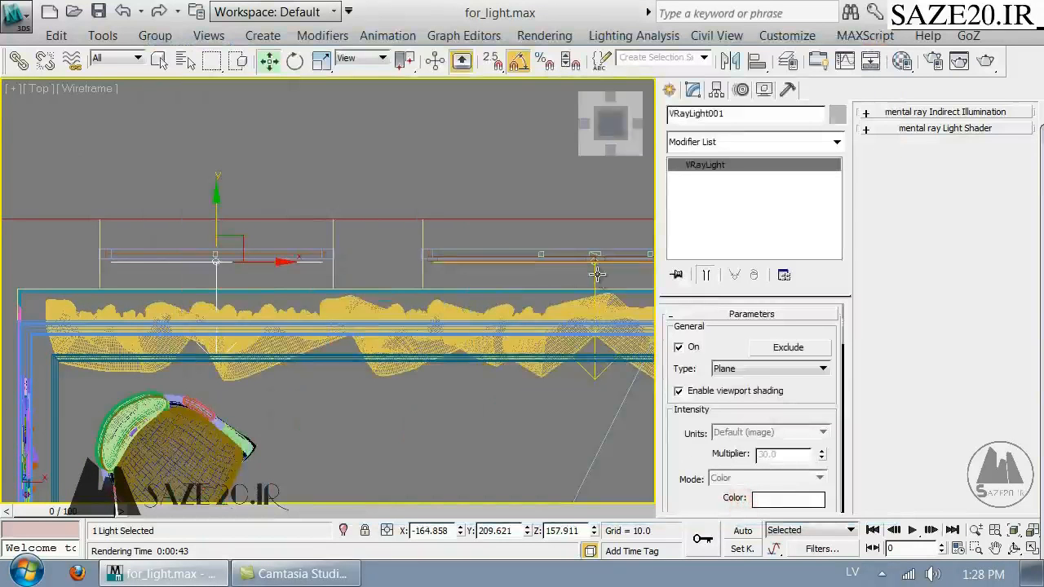
{"action": "left_click", "coordinate": [790, 347]}
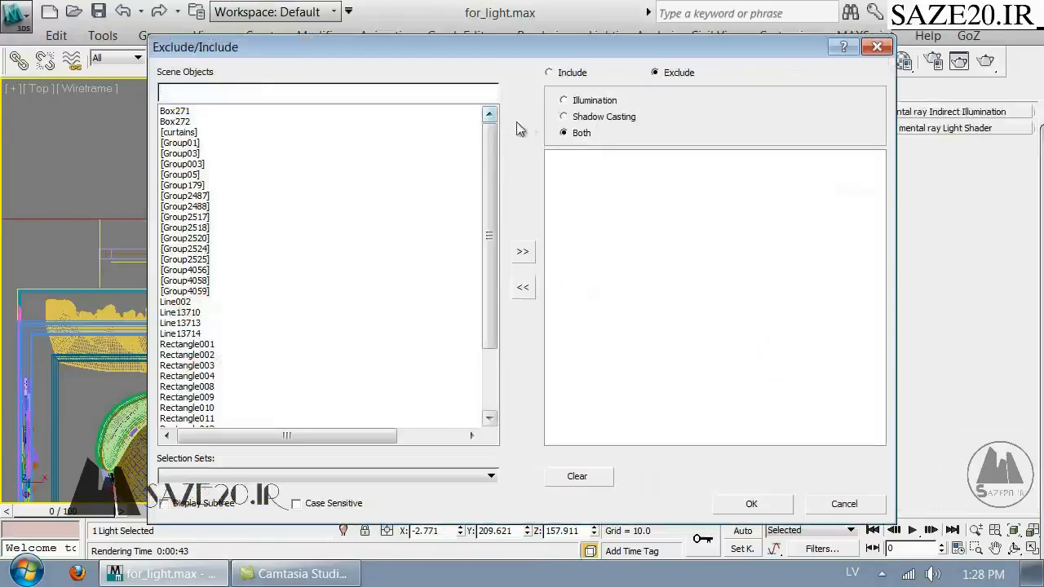
{"action": "left_click", "coordinate": [523, 251]}
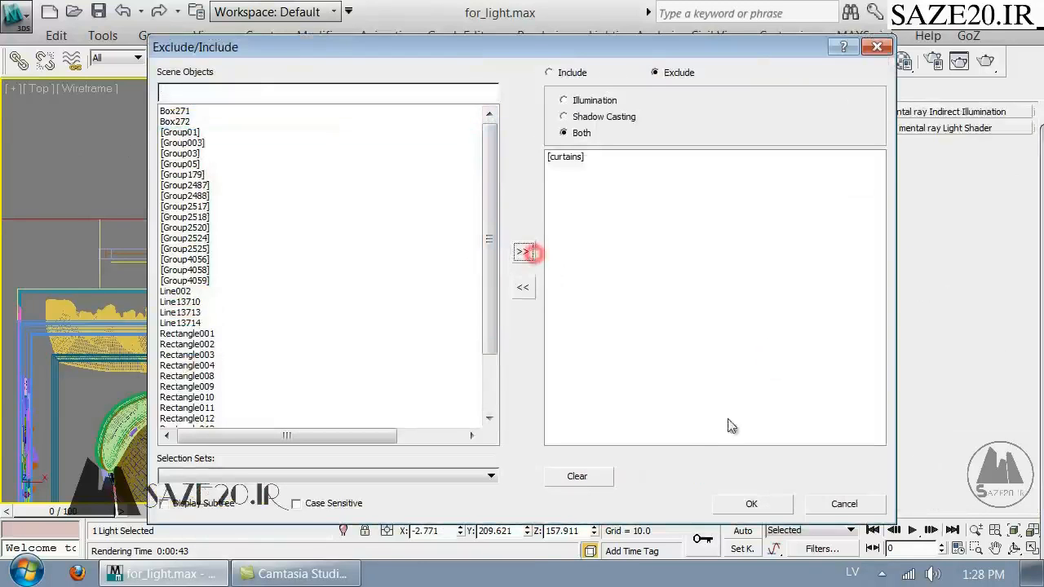
{"action": "left_click", "coordinate": [753, 505]}
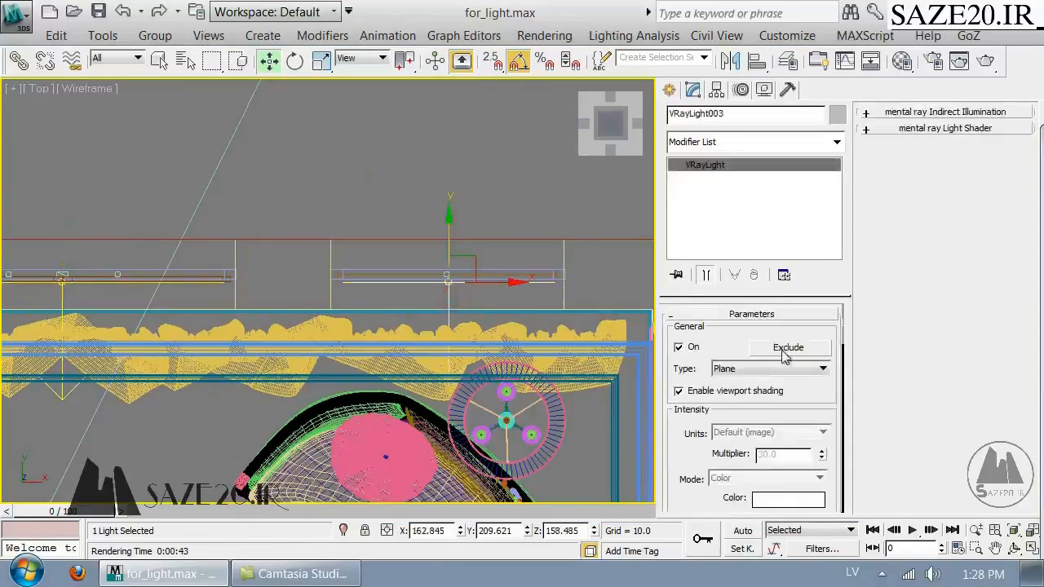
{"action": "left_click", "coordinate": [788, 347]}
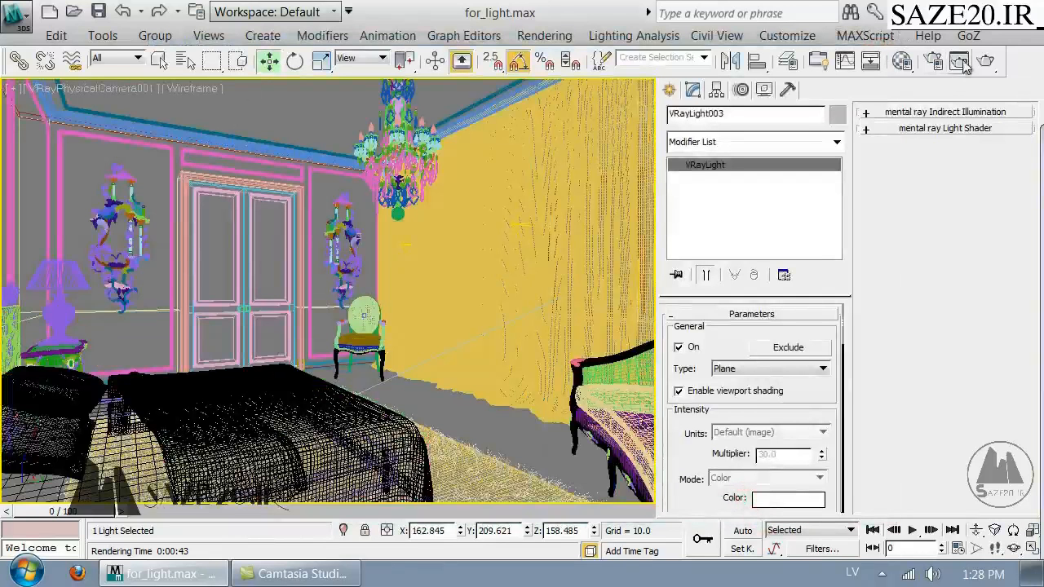
Step: Render the bedroom camera view again in the V-Ray frame buffer
{"action": "left_click", "coordinate": [961, 62]}
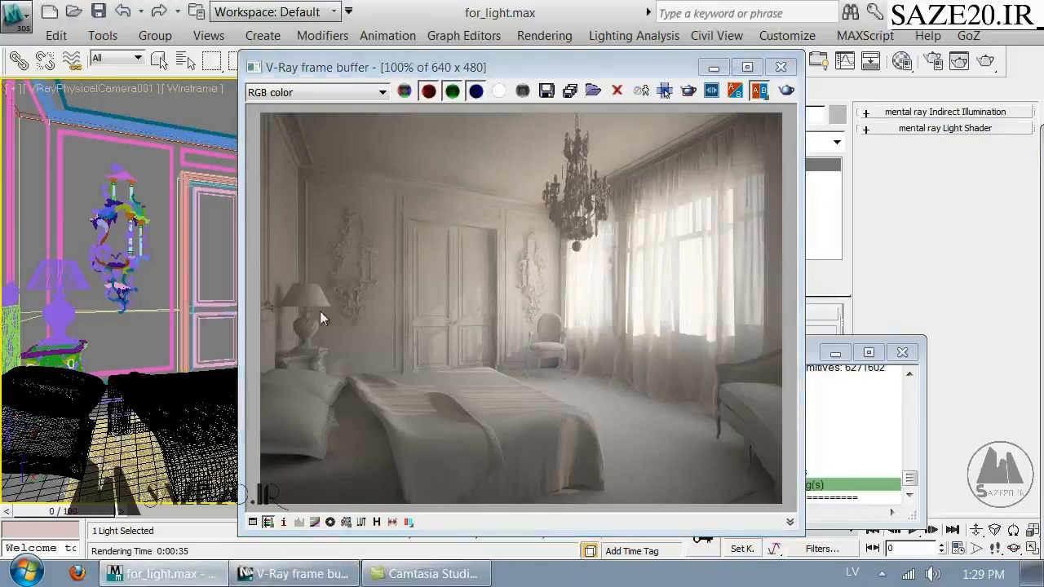
{"action": "mouse_move", "coordinate": [554, 126]}
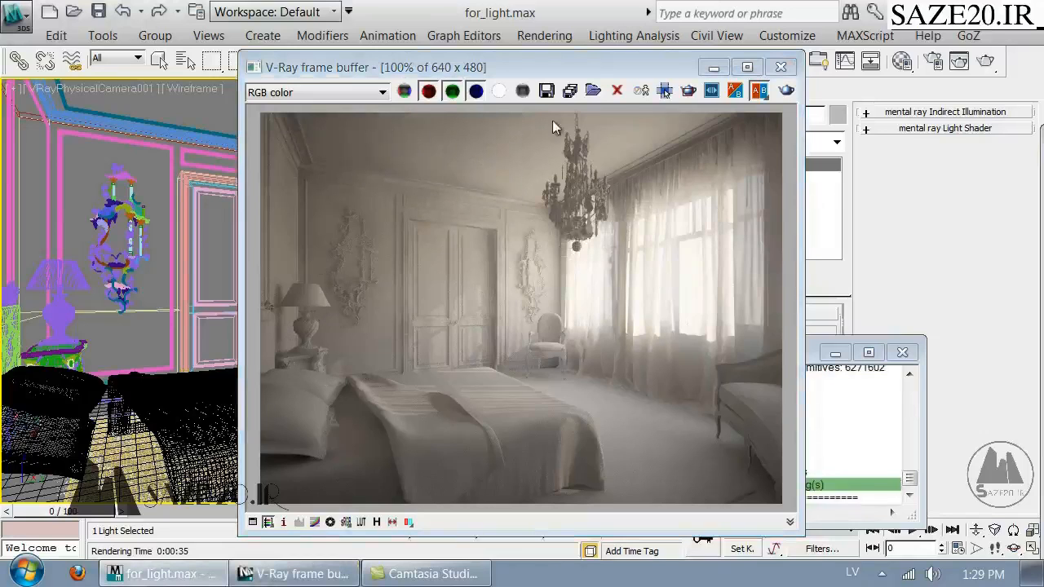